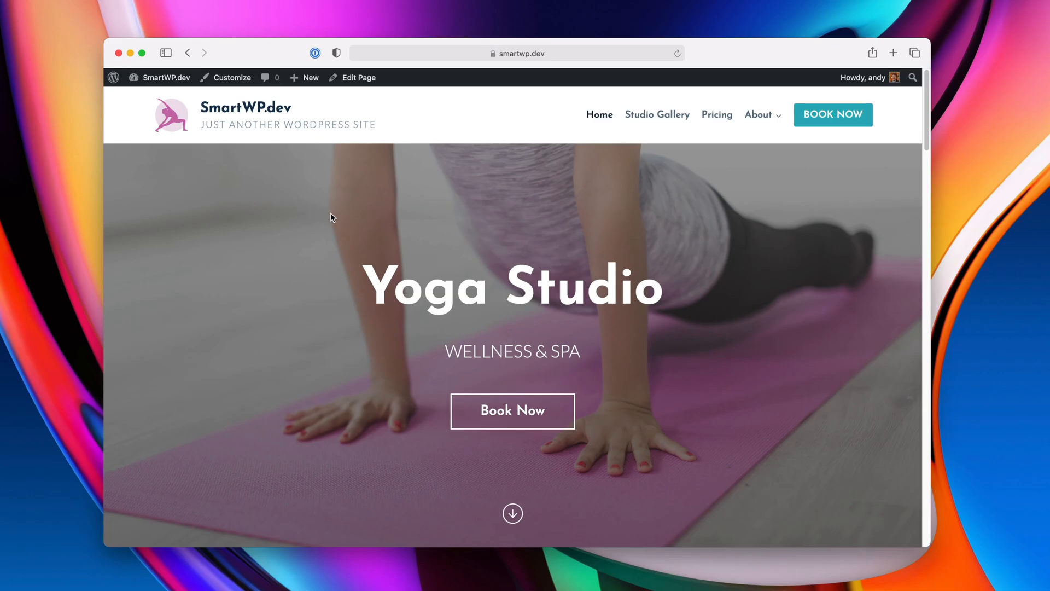
{"action": "mouse_move", "coordinate": [509, 264]}
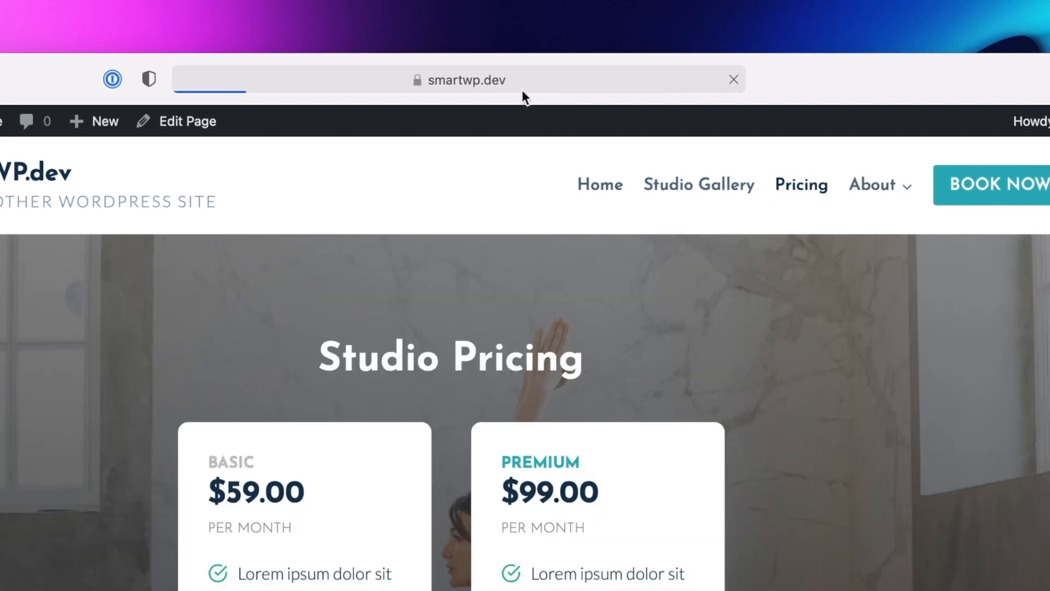
Update the Pricing page with its new slug, view it live, then load the old address to get a 404.
{"action": "left_click", "coordinate": [458, 79]}
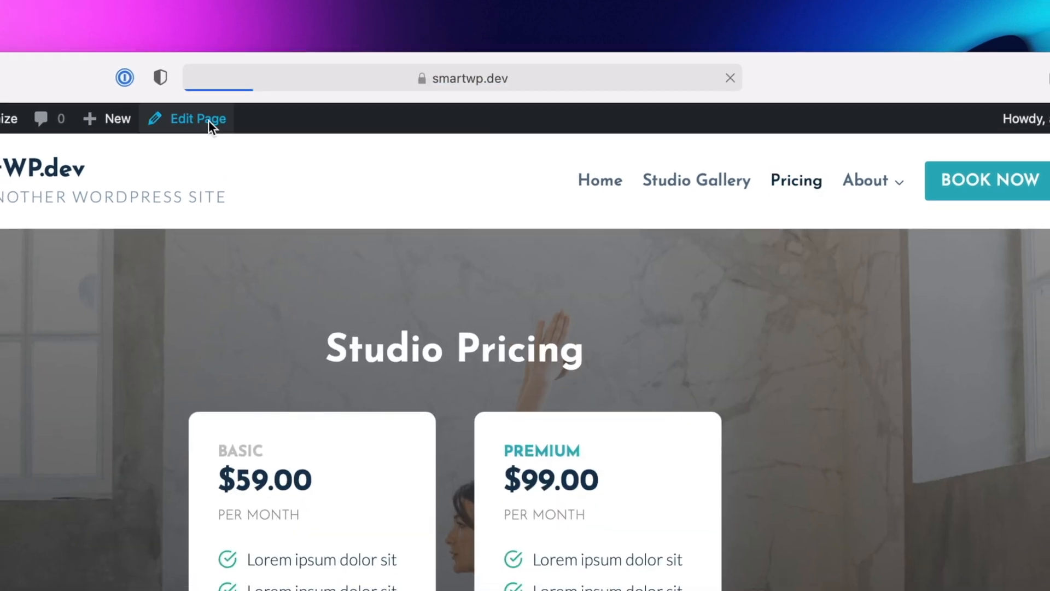
{"action": "left_click", "coordinate": [197, 118]}
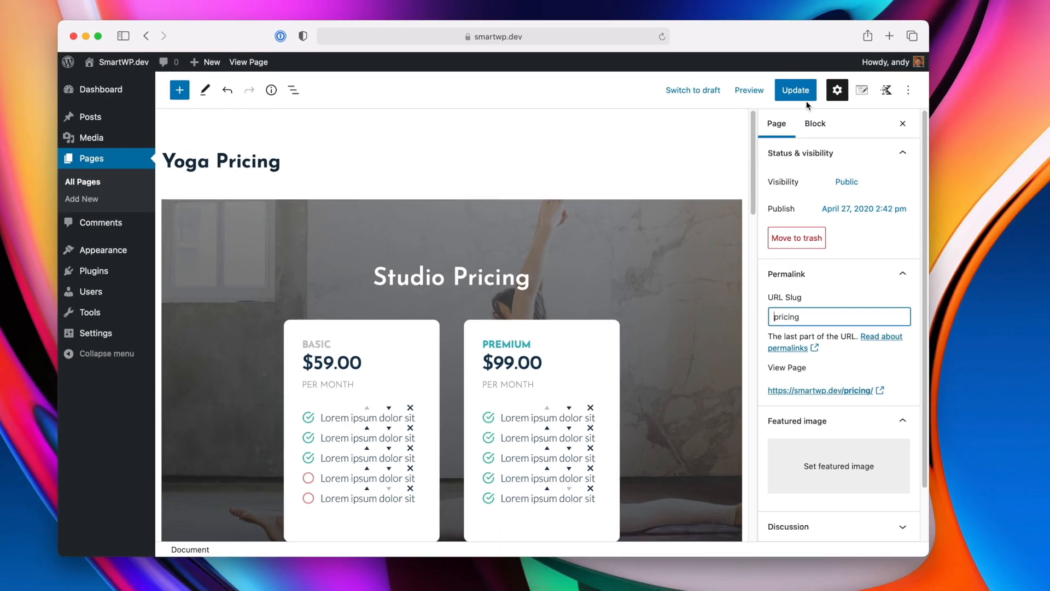
{"action": "left_click", "coordinate": [794, 89]}
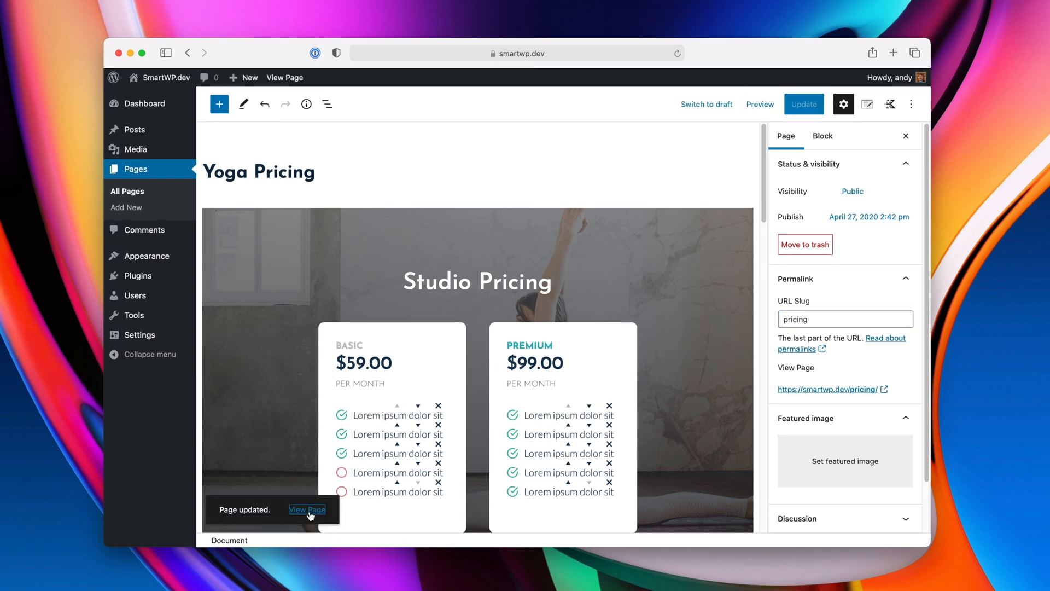
{"action": "left_click", "coordinate": [306, 509]}
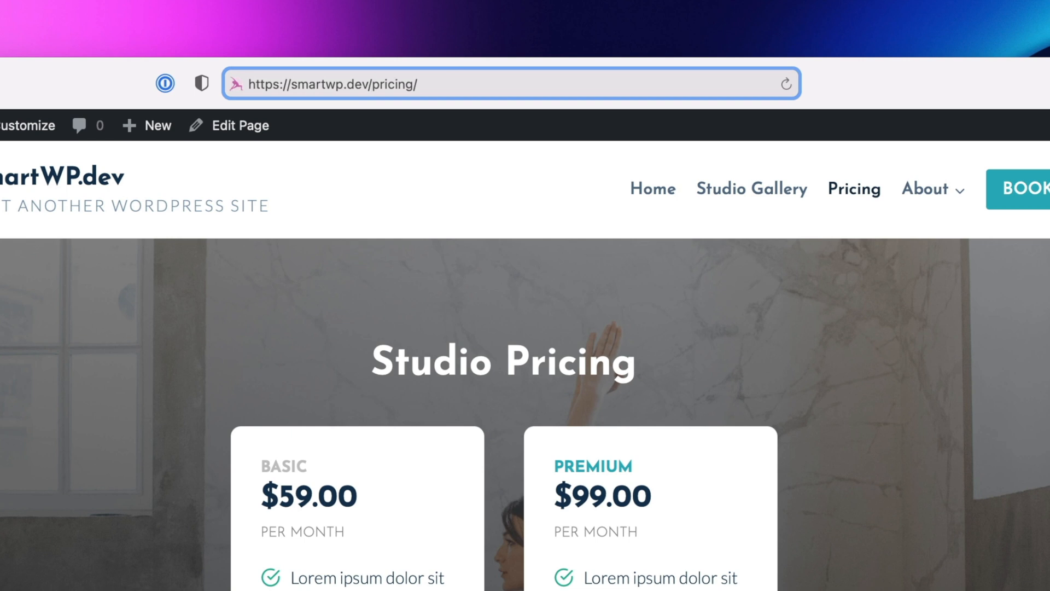
{"action": "type", "text": "yogs"}
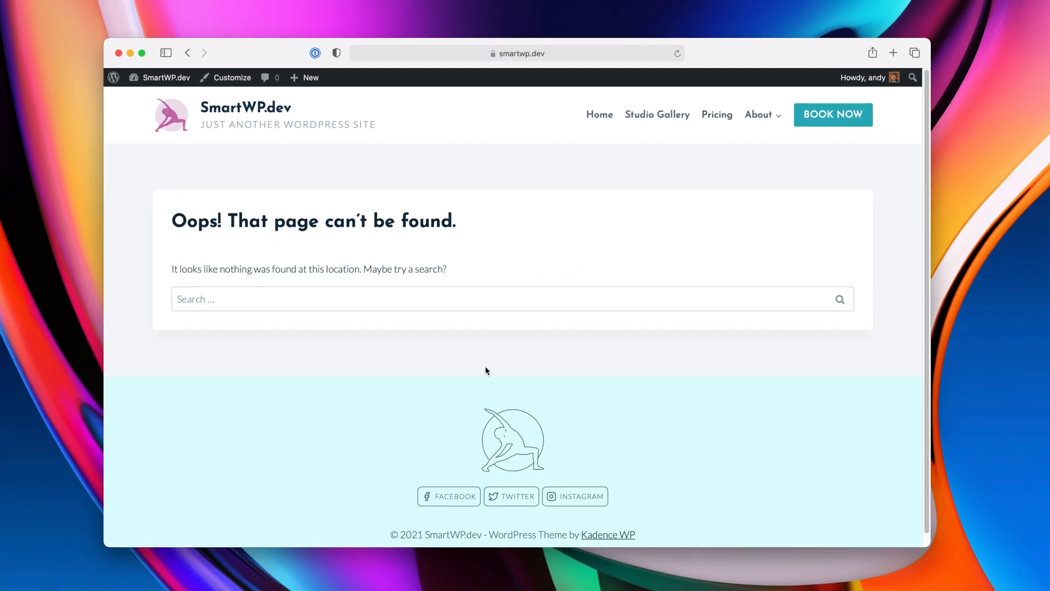
From Plugins > Add New, search 'redirection', then install and activate the Redirection plugin.
{"action": "left_click", "coordinate": [164, 76]}
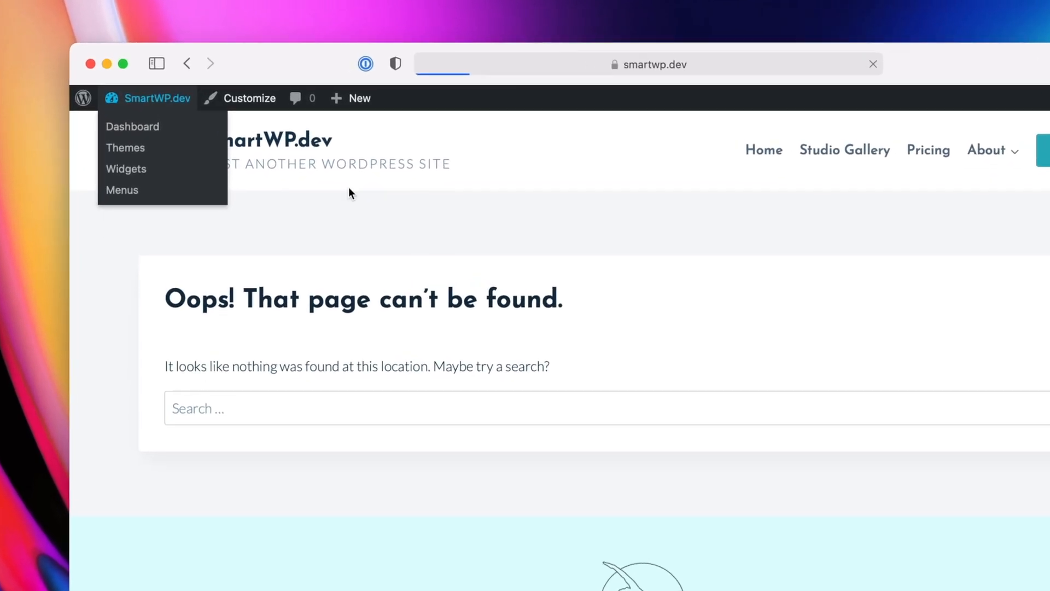
{"action": "left_click", "coordinate": [132, 126]}
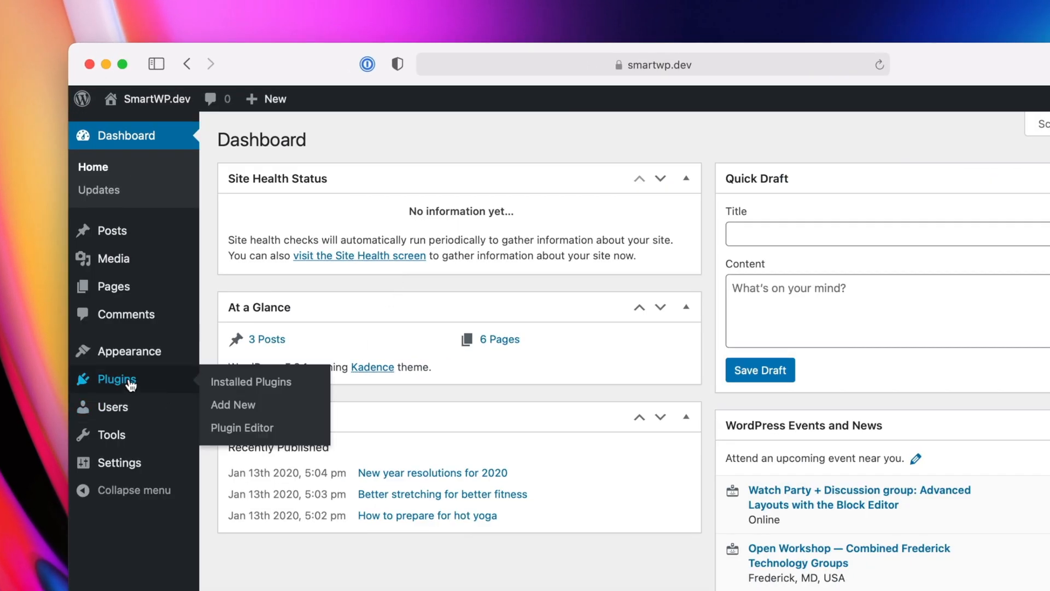
{"action": "left_click", "coordinate": [233, 405]}
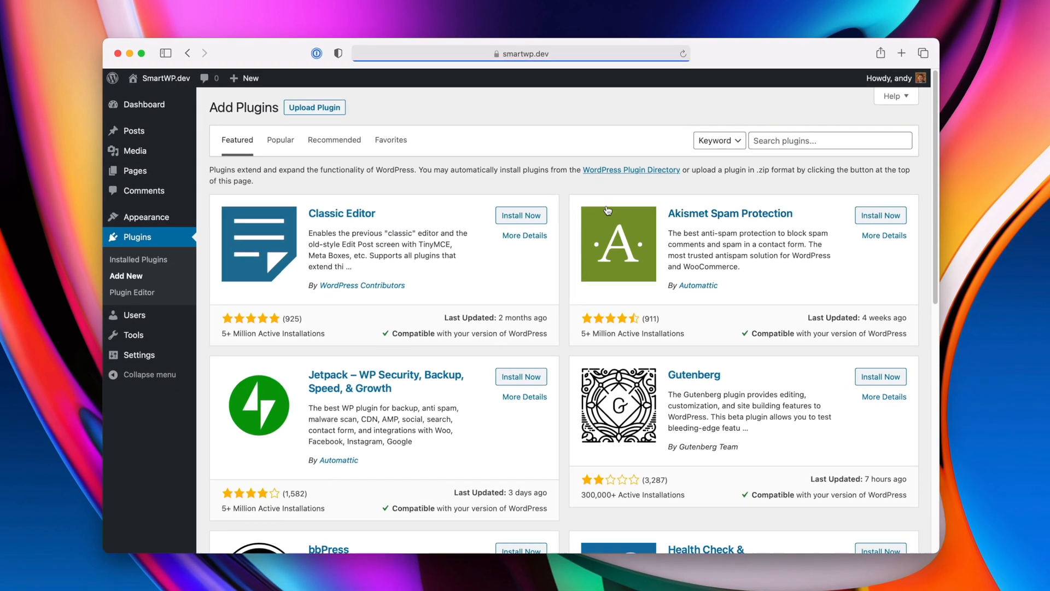
{"action": "type", "text": "redirection"}
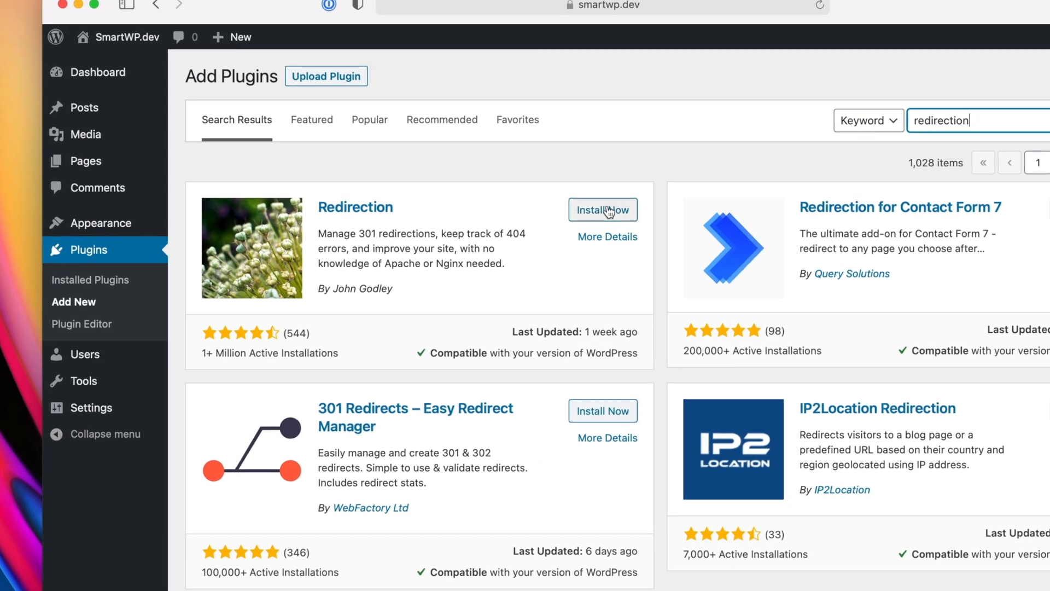
{"action": "left_click", "coordinate": [602, 210]}
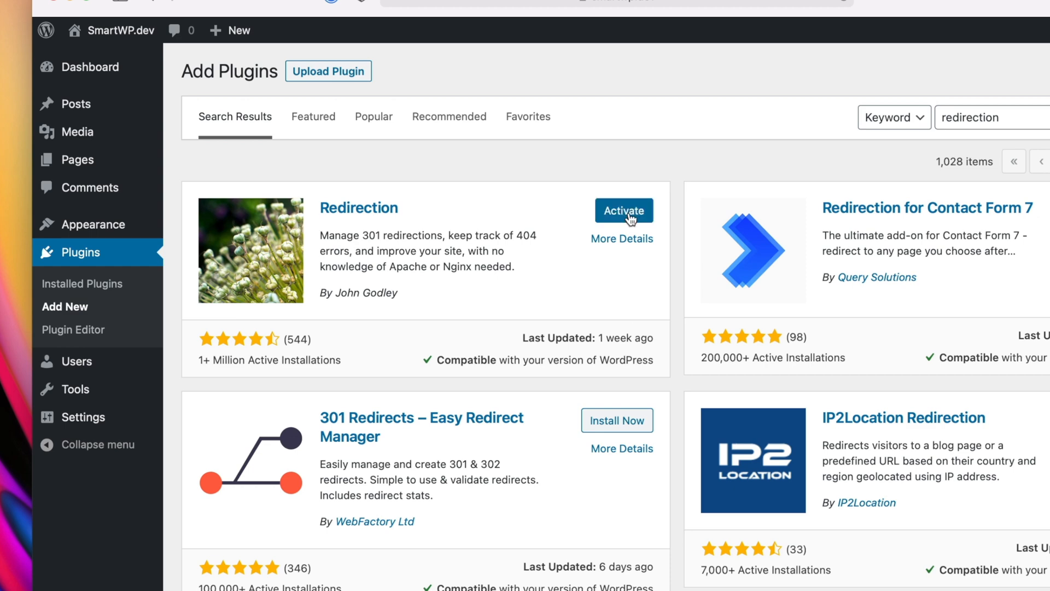
{"action": "left_click", "coordinate": [623, 210]}
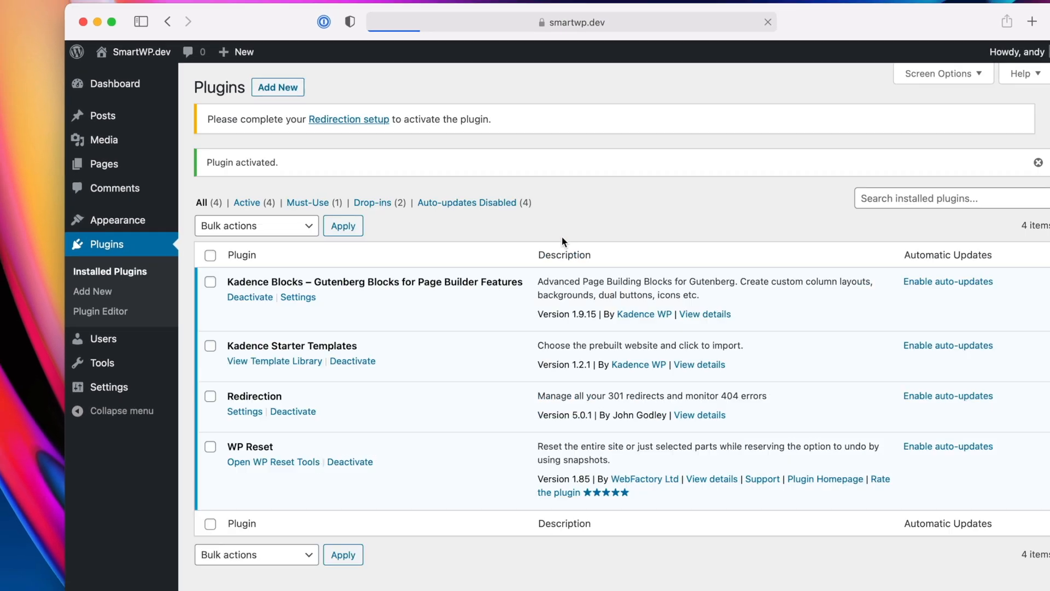
{"action": "scroll", "scroll_direction": "down", "scroll_amount": 3}
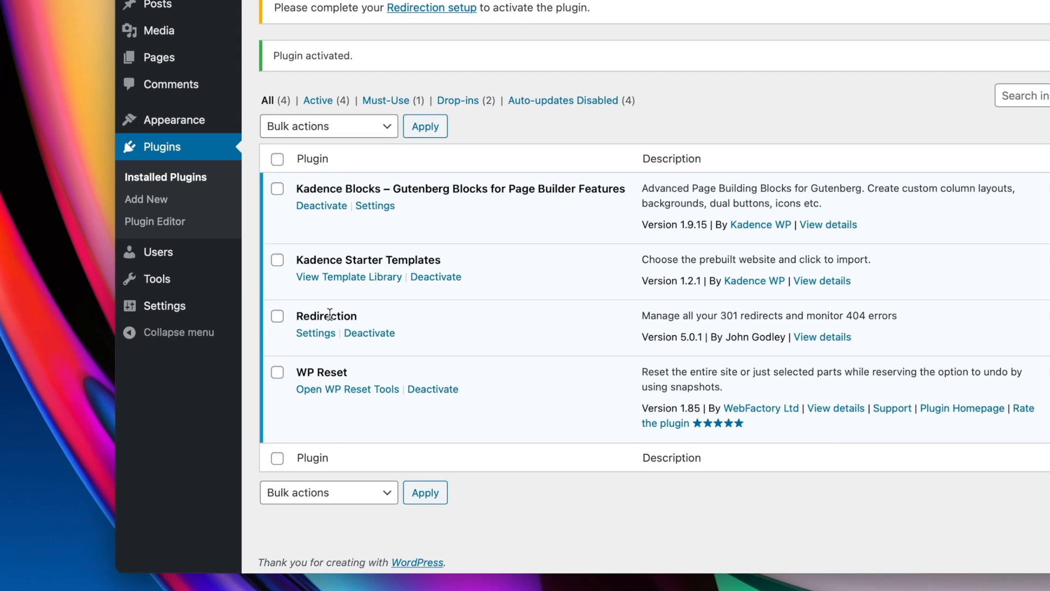
{"action": "mouse_move", "coordinate": [157, 279]}
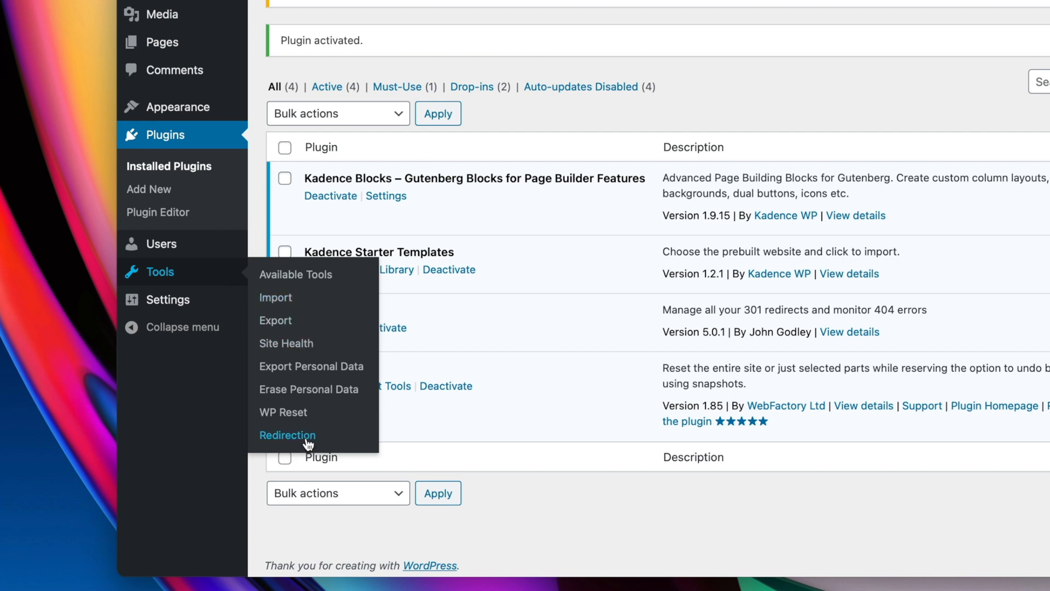
Run Redirection's setup wizard enabling permalink monitoring, redirect/404 logging and IP storage, then finish.
{"action": "left_click", "coordinate": [288, 434]}
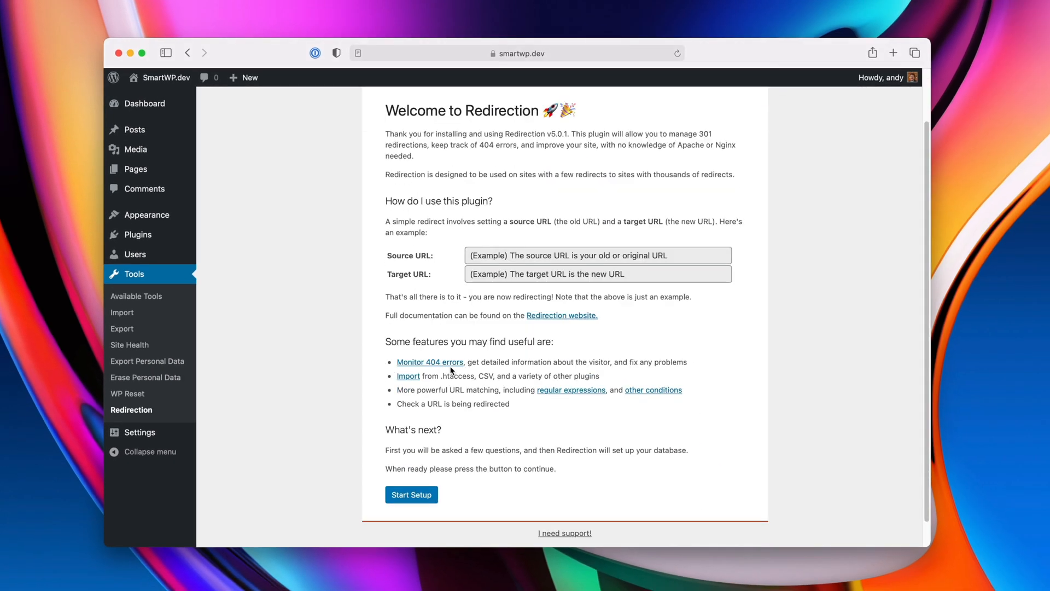
{"action": "left_click", "coordinate": [412, 494]}
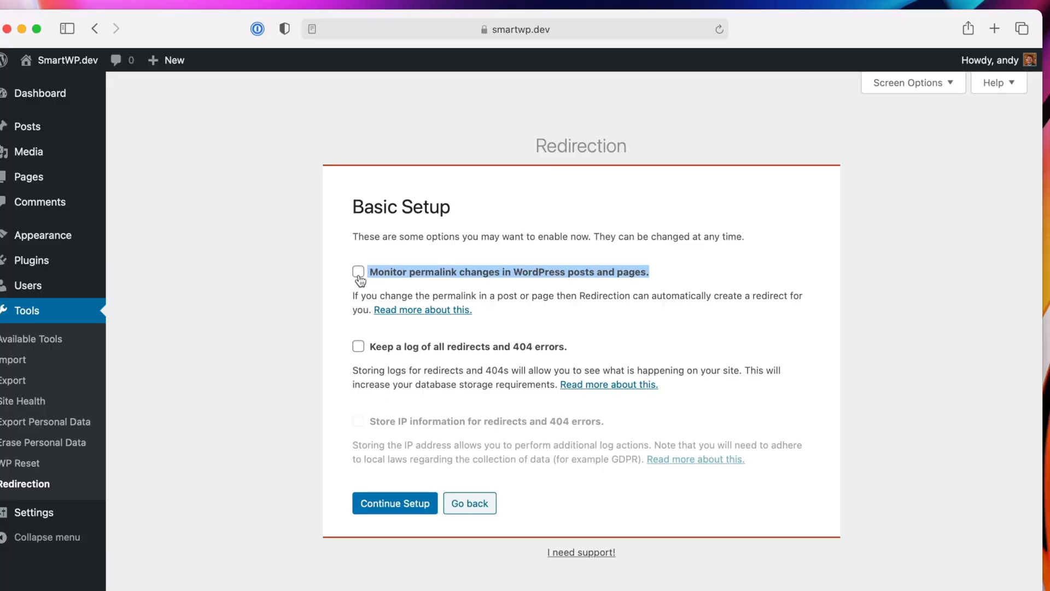
{"action": "left_click", "coordinate": [358, 272]}
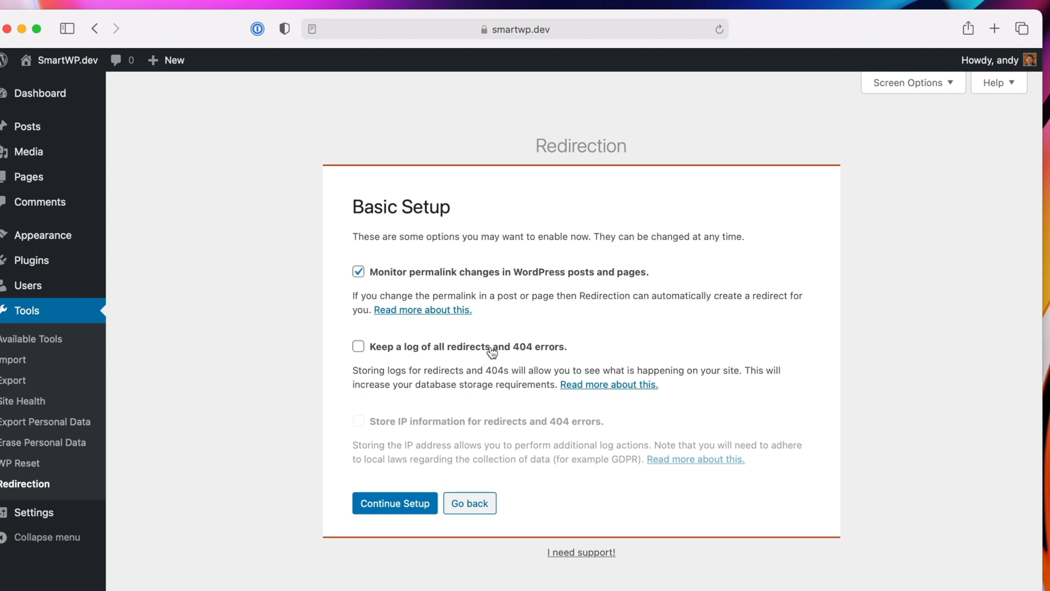
{"action": "left_click", "coordinate": [359, 346]}
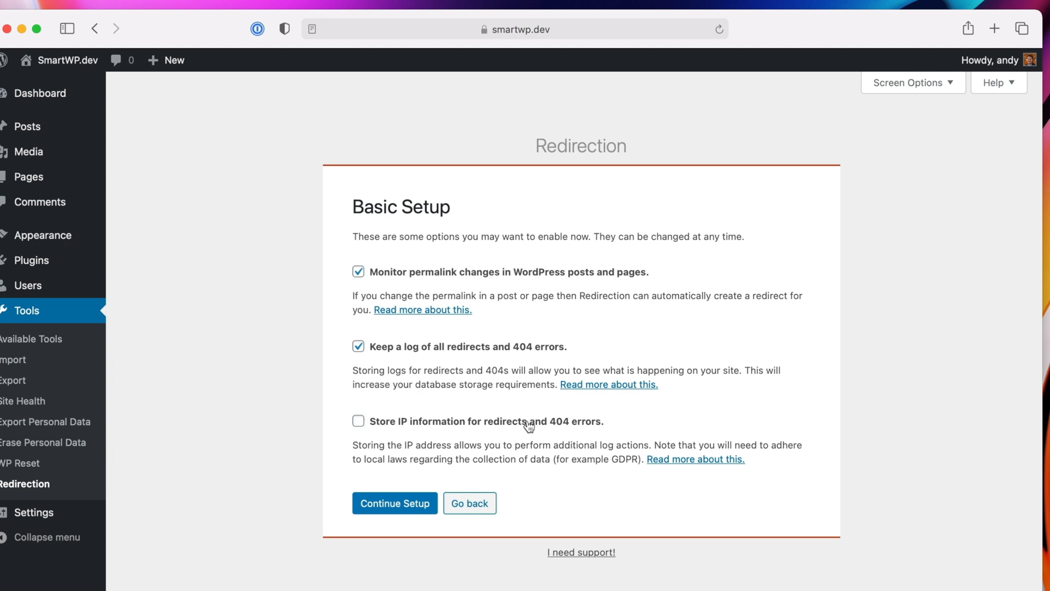
{"action": "left_click", "coordinate": [394, 503]}
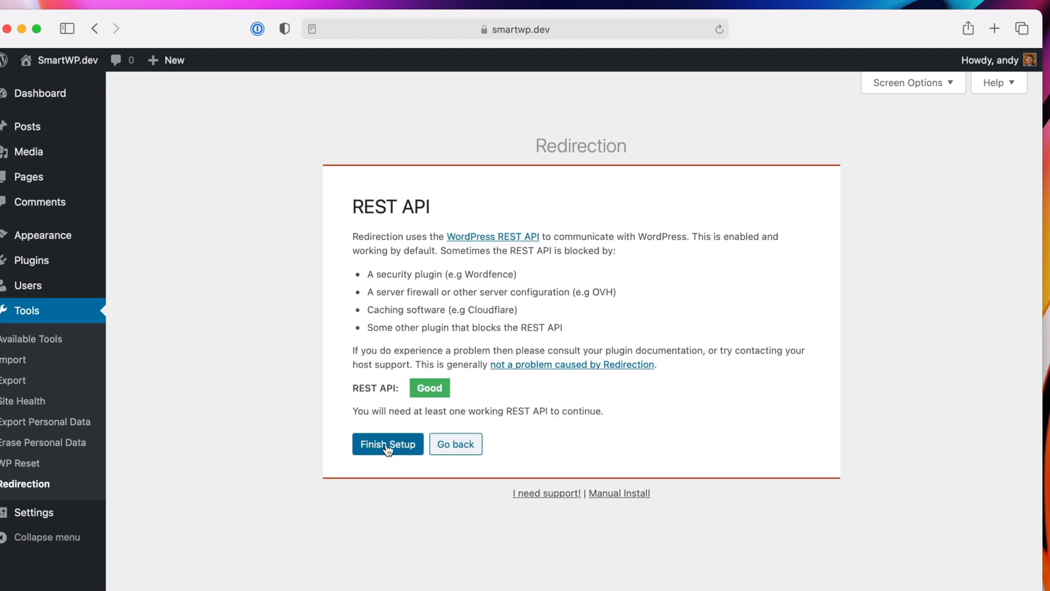
{"action": "left_click", "coordinate": [386, 443]}
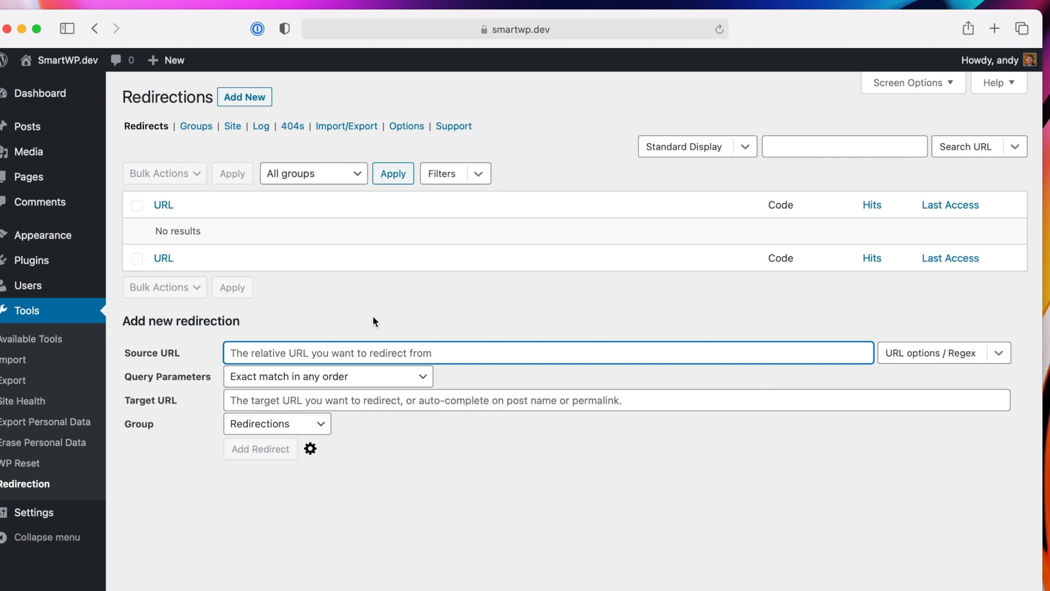
{"action": "mouse_move", "coordinate": [284, 352]}
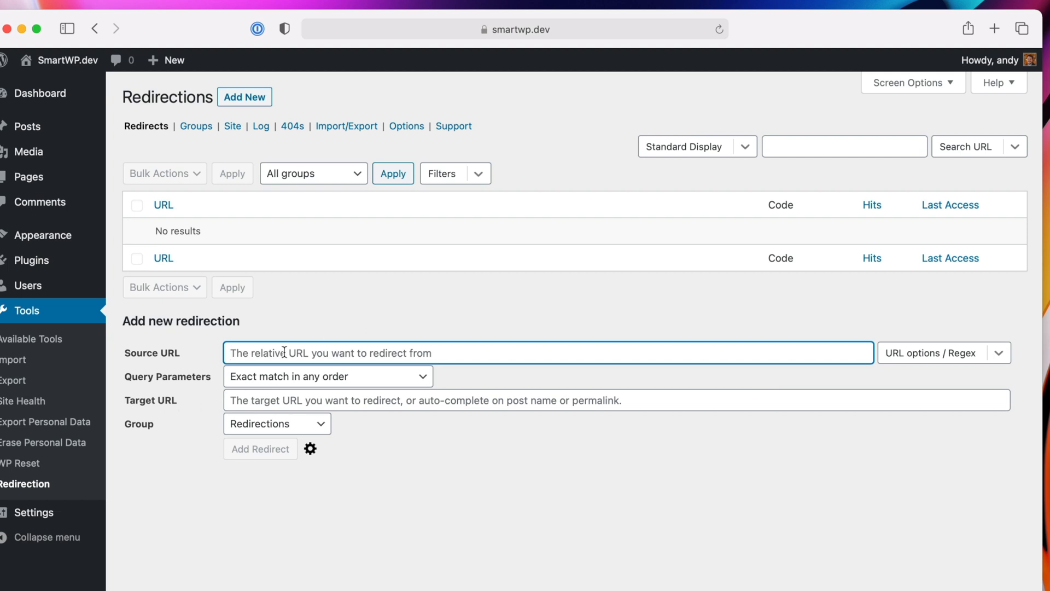
Add a redirect from /yoga-pricing to /pricing with Ignore Slash and Ignore Case enabled.
{"action": "type", "text": "/yoga-pricing"}
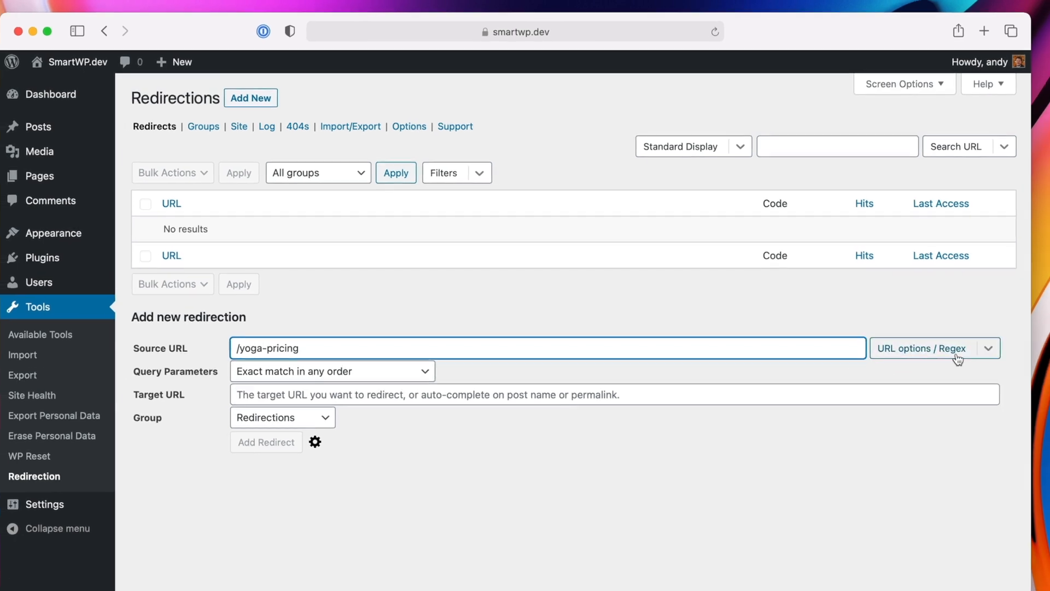
{"action": "left_click", "coordinate": [928, 347]}
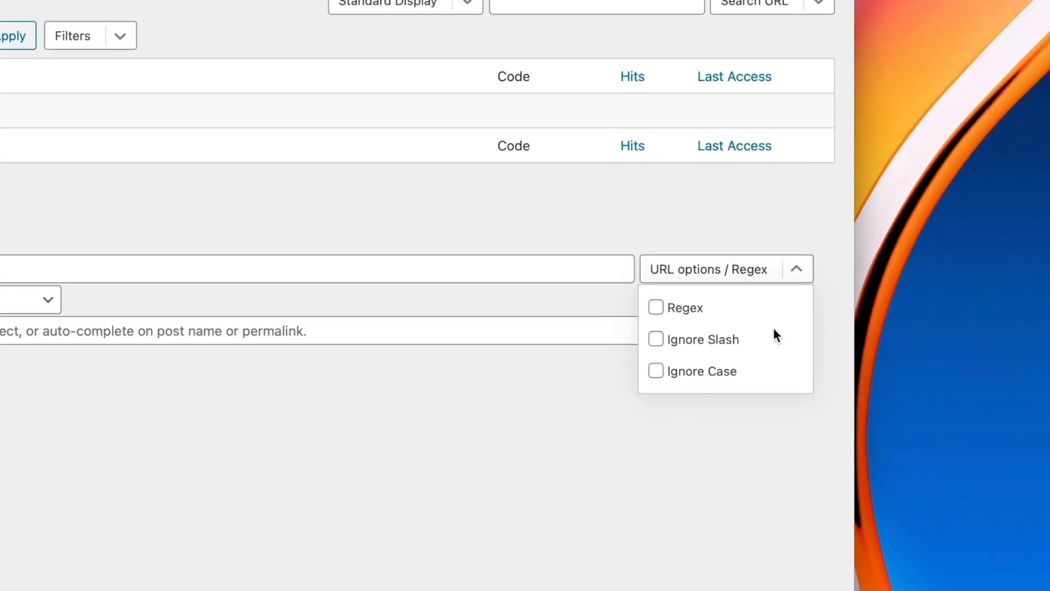
{"action": "left_click", "coordinate": [655, 339]}
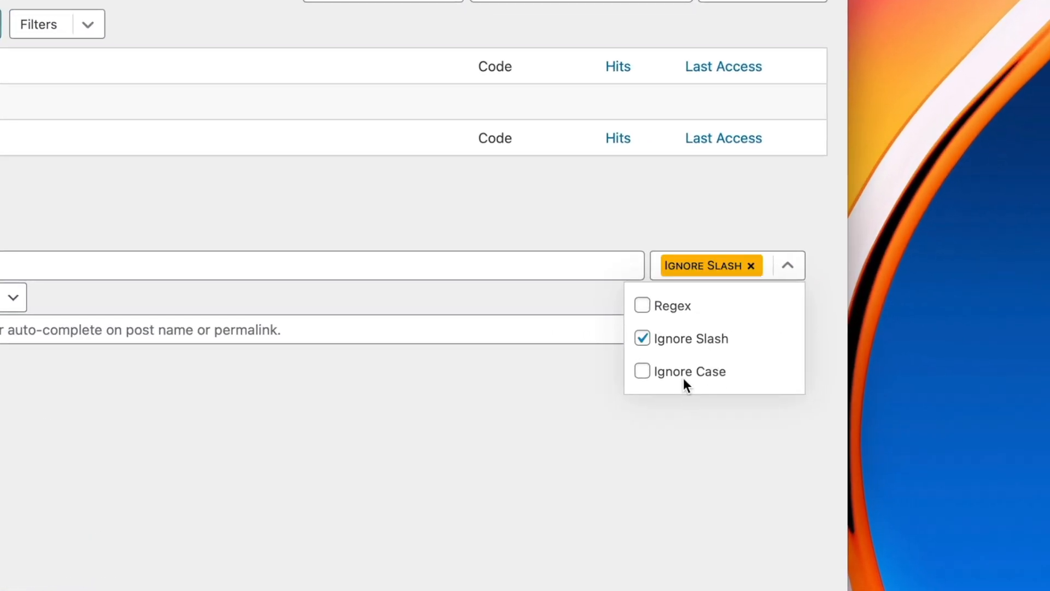
{"action": "left_click", "coordinate": [640, 370]}
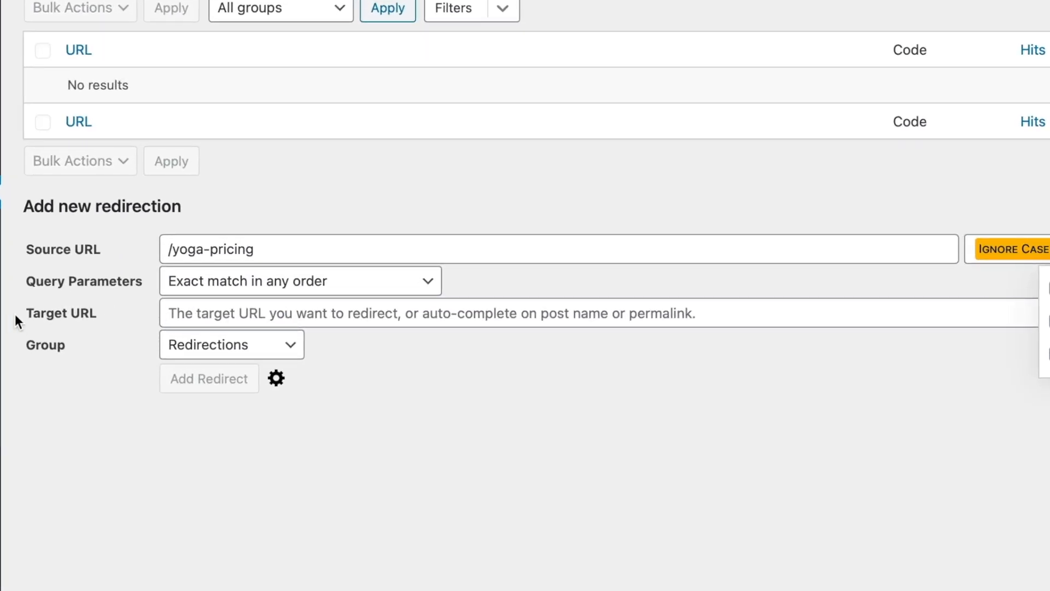
{"action": "type", "text": "/prici"}
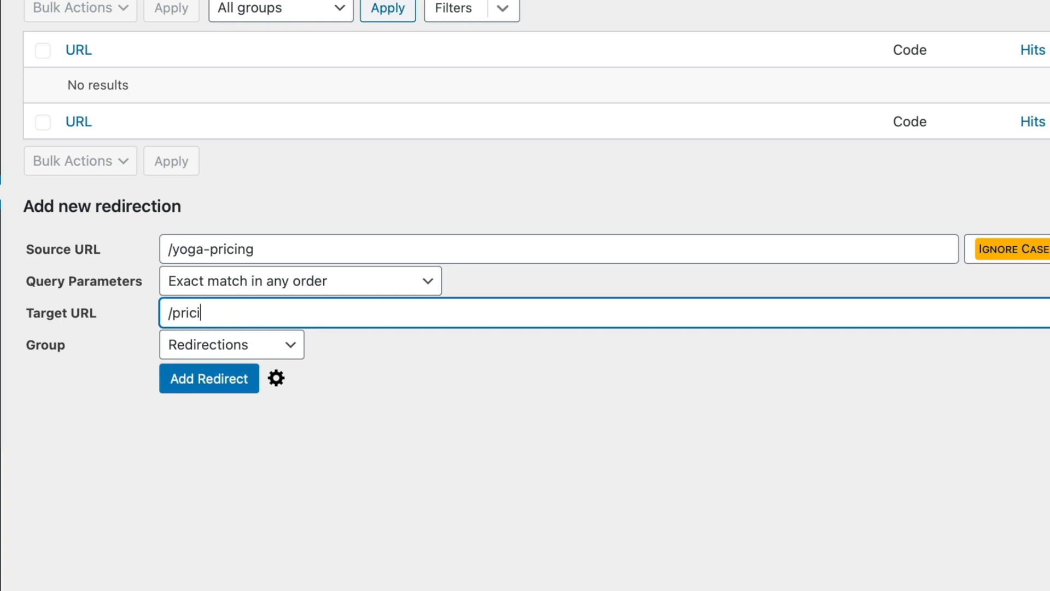
{"action": "left_click", "coordinate": [209, 379]}
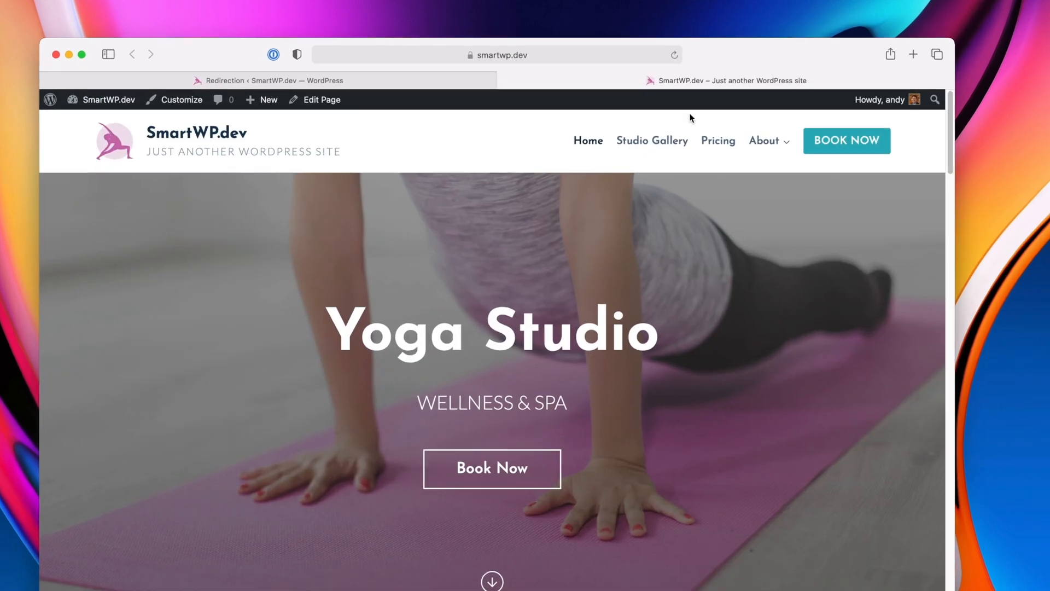
Load /yoga-pricing to reach Studio Pricing, then an unredirected old URL to get the 404 page.
{"action": "left_click", "coordinate": [717, 140]}
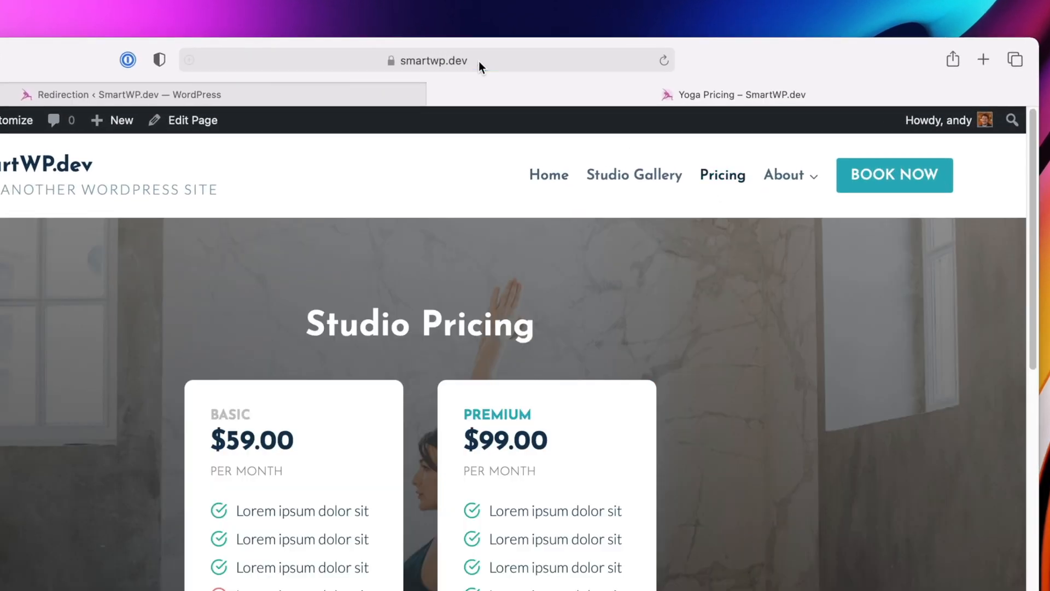
{"action": "left_click", "coordinate": [425, 59]}
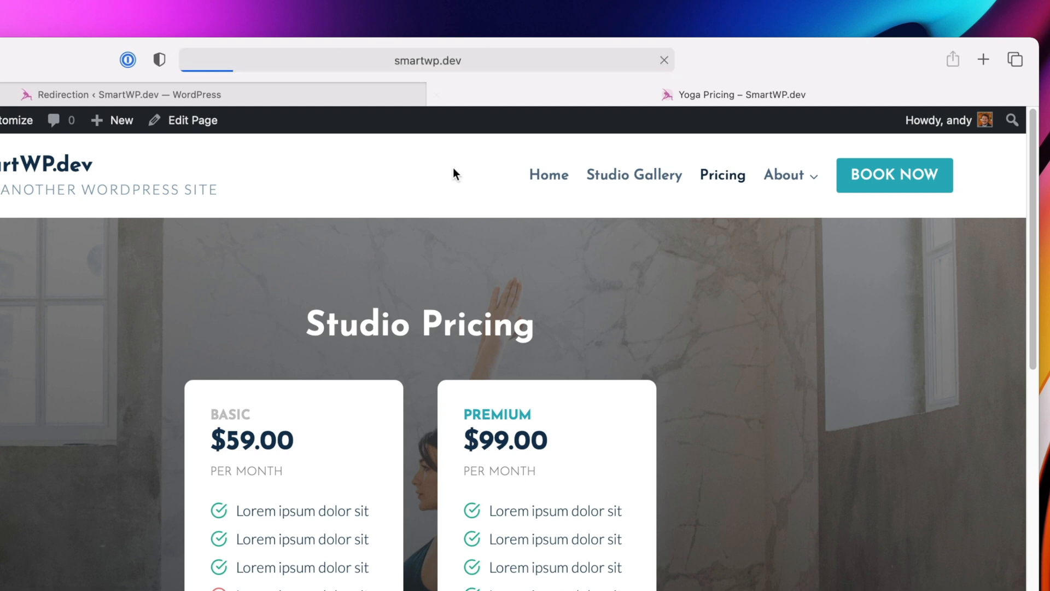
{"action": "left_click", "coordinate": [426, 59]}
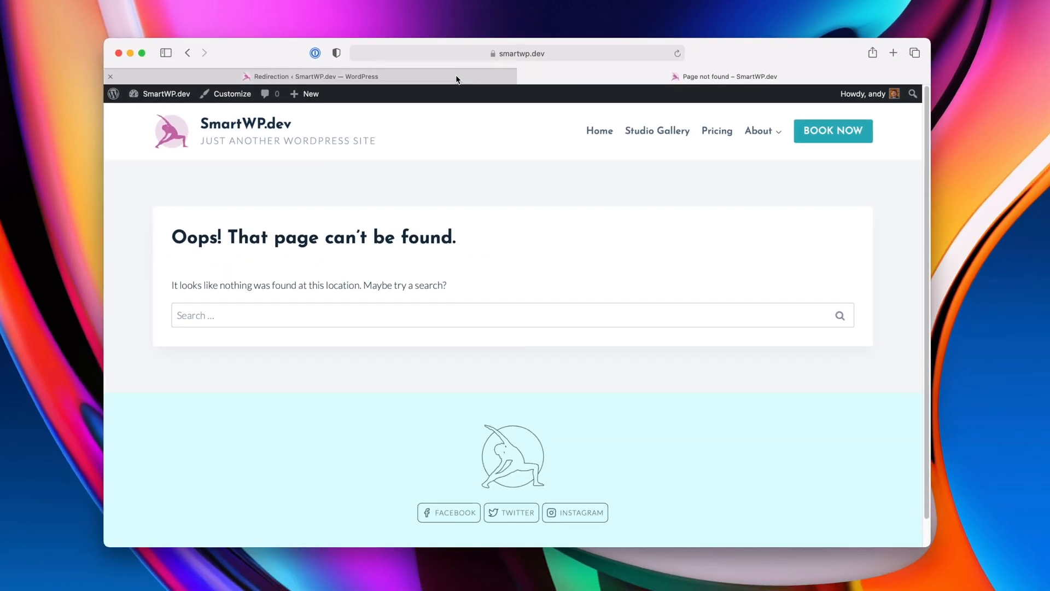
{"action": "mouse_move", "coordinate": [490, 130]}
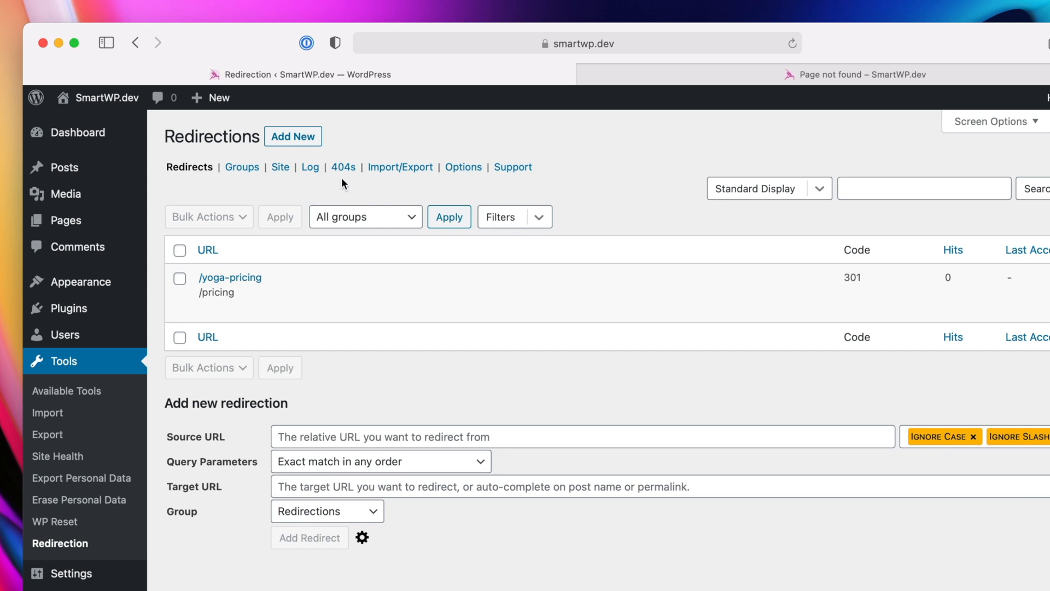
Show the 404 log grouped by URL with hit counts.
{"action": "left_click", "coordinate": [342, 167]}
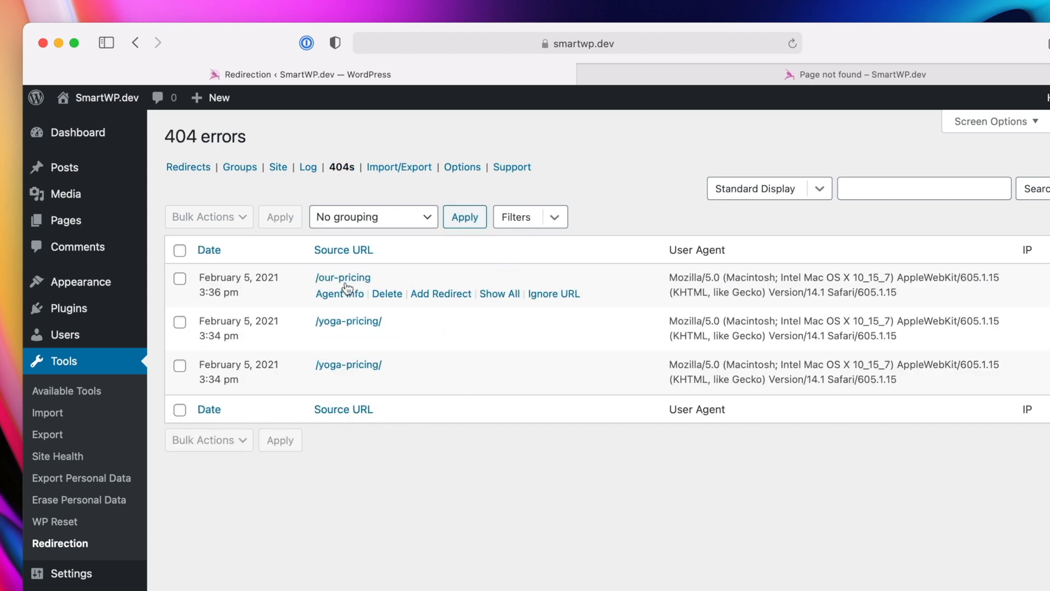
{"action": "mouse_move", "coordinate": [461, 277]}
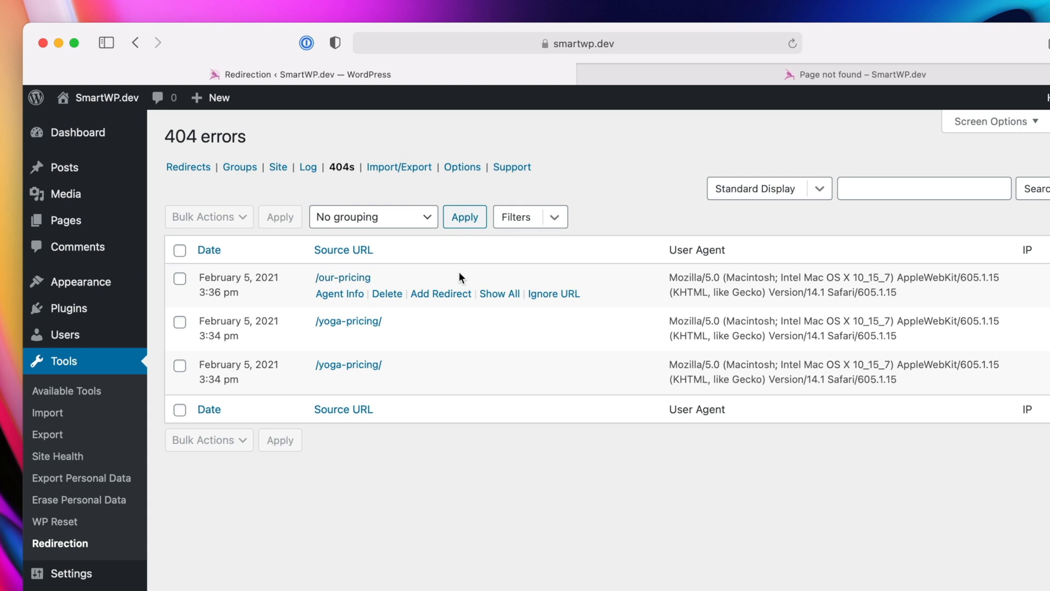
{"action": "mouse_move", "coordinate": [783, 293]}
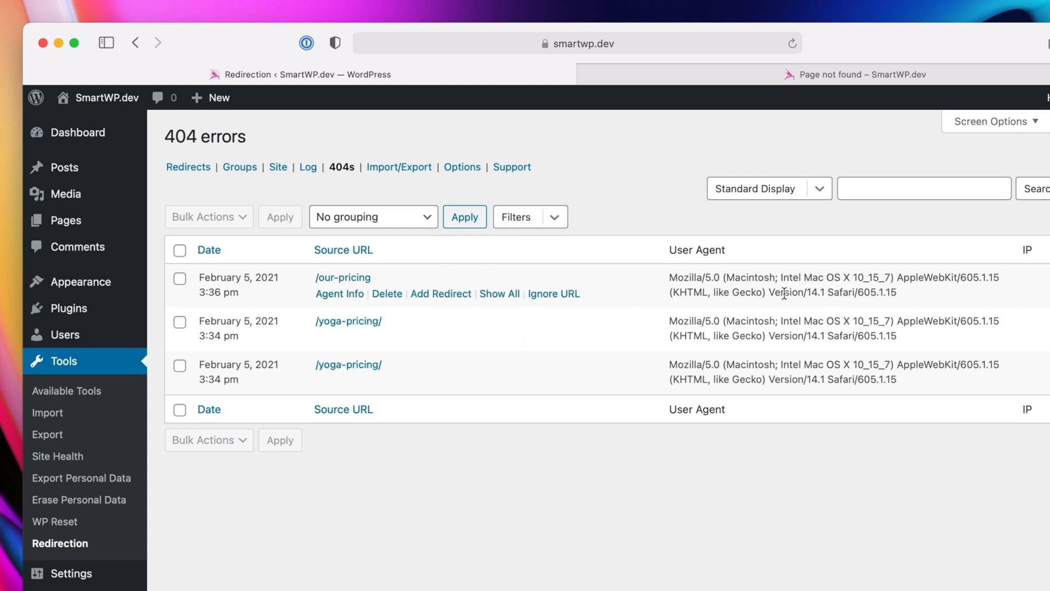
{"action": "mouse_move", "coordinate": [589, 329]}
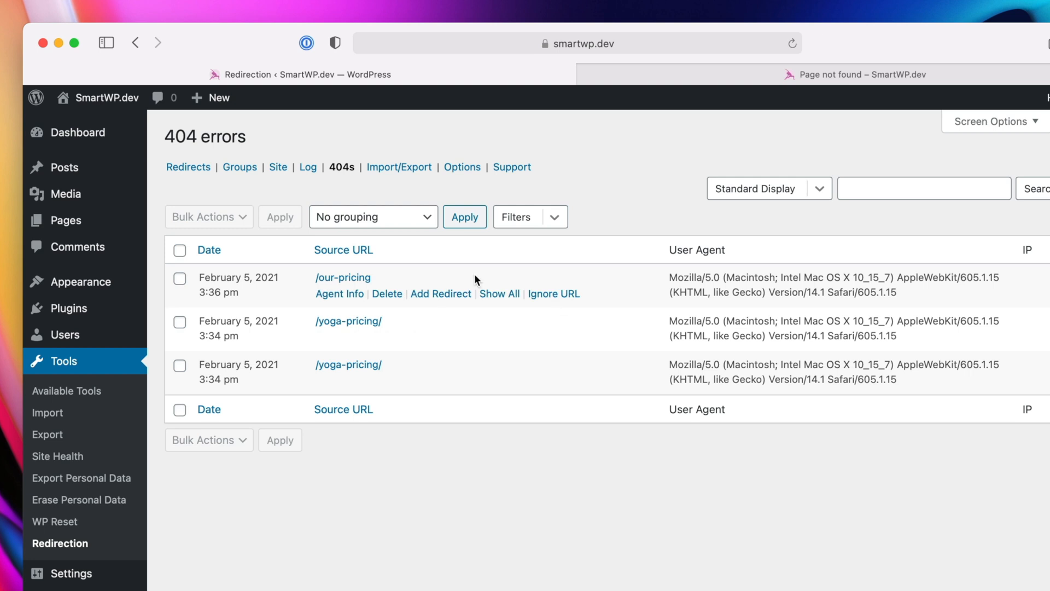
{"action": "left_click", "coordinate": [371, 217]}
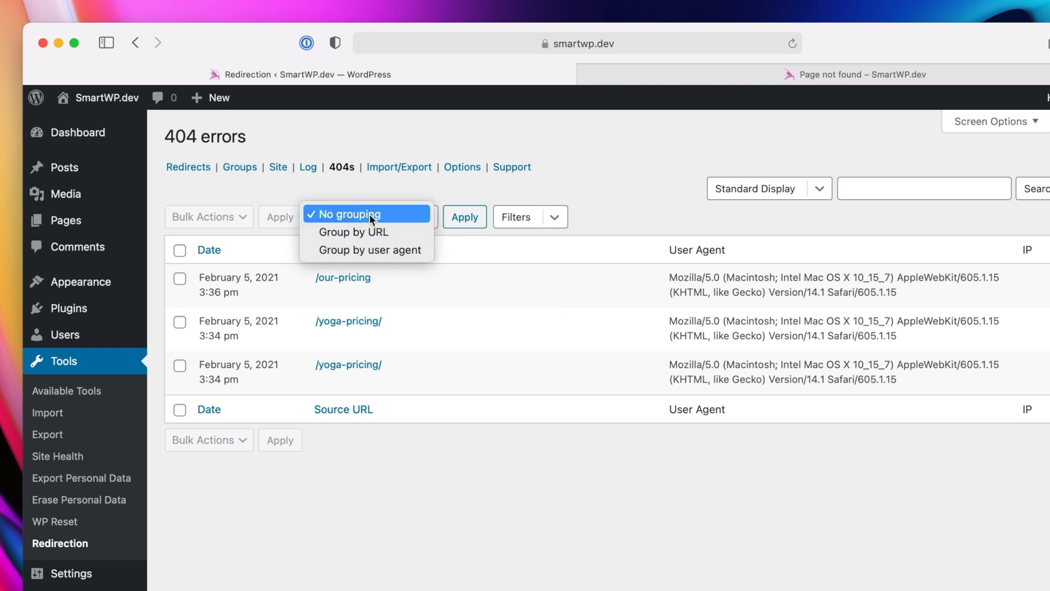
{"action": "left_click", "coordinate": [353, 232]}
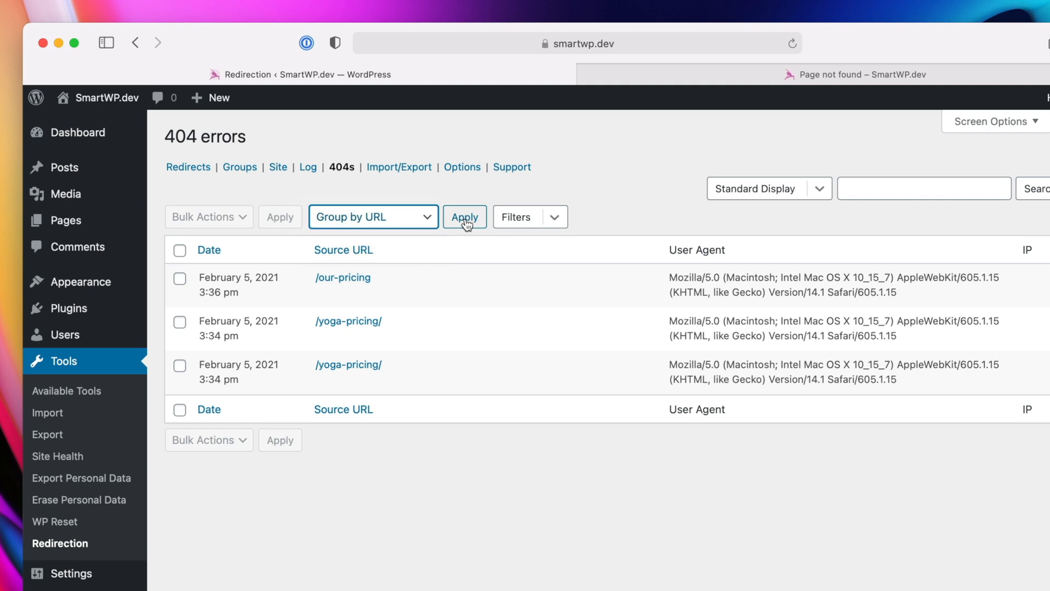
{"action": "left_click", "coordinate": [464, 216]}
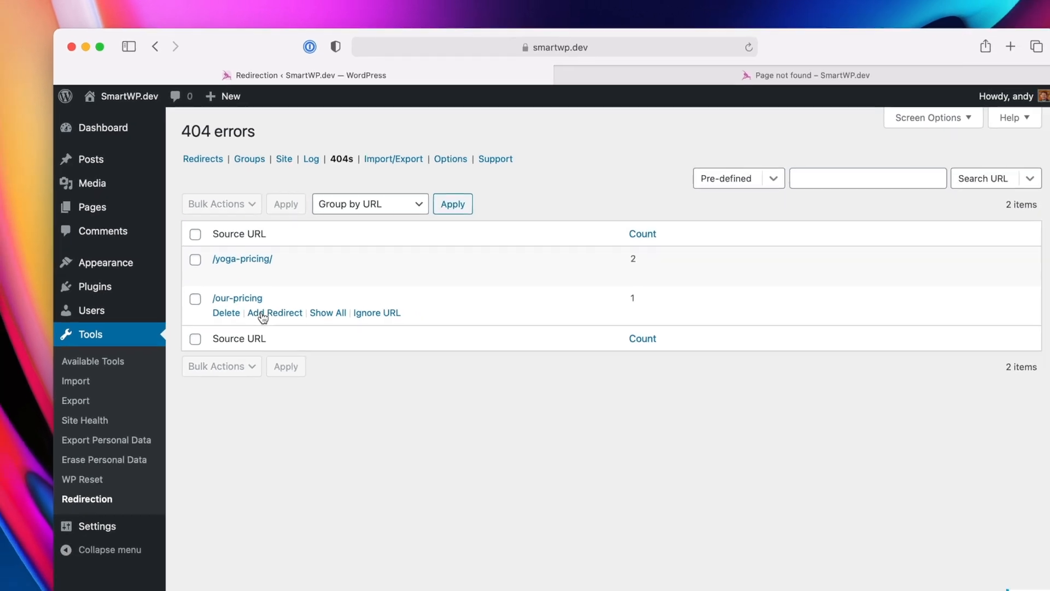
Turn the /our-pricing misses into a case-insensitive redirect to /pricing and delete their log entries.
{"action": "left_click", "coordinate": [275, 312]}
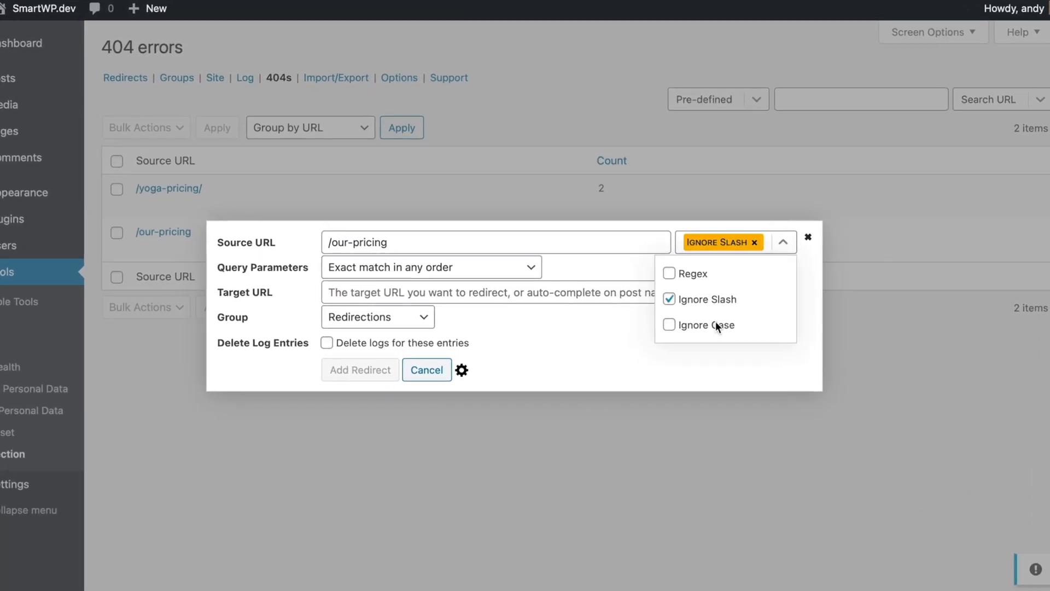
{"action": "left_click", "coordinate": [669, 325]}
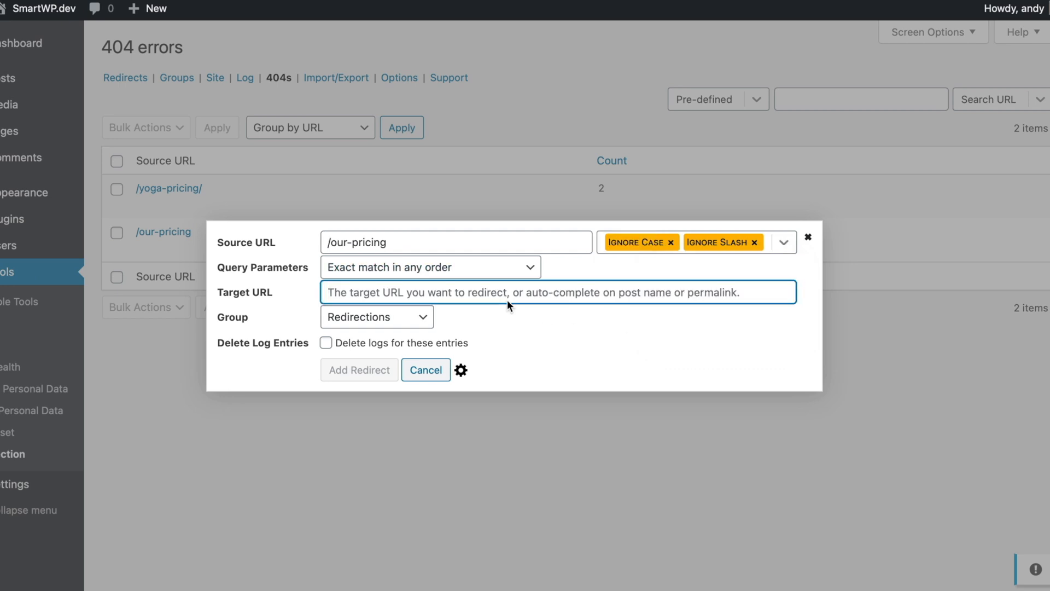
{"action": "type", "text": "/pricing"}
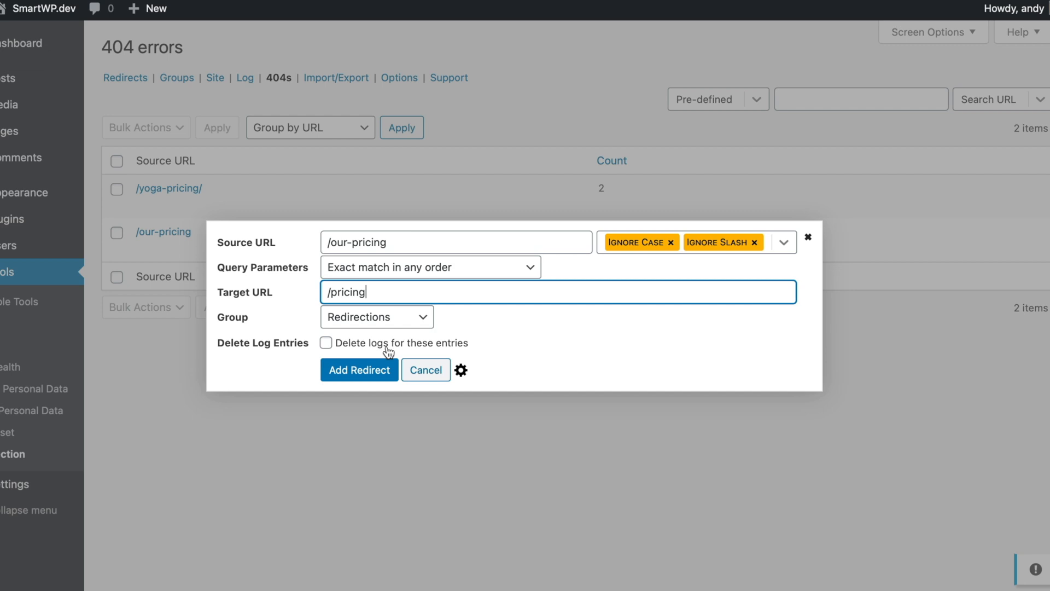
{"action": "left_click", "coordinate": [326, 342]}
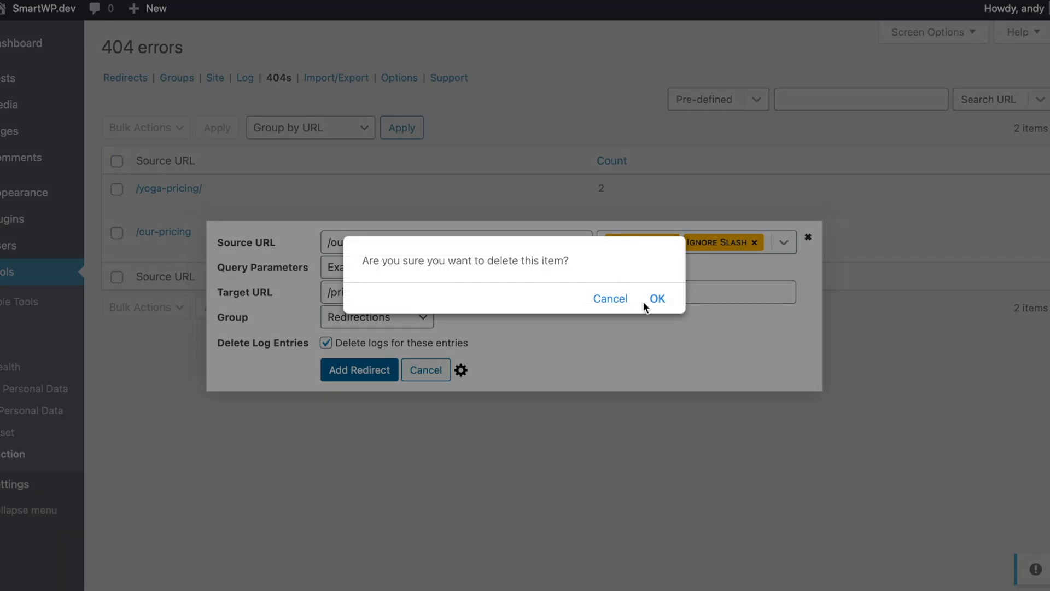
{"action": "left_click", "coordinate": [656, 298]}
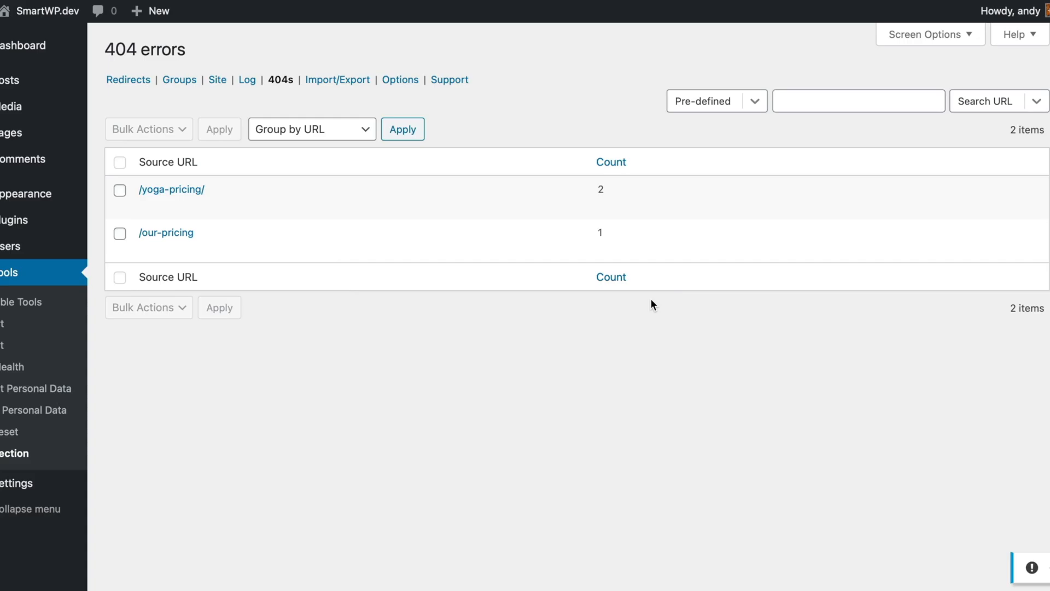
{"action": "left_click", "coordinate": [165, 232]}
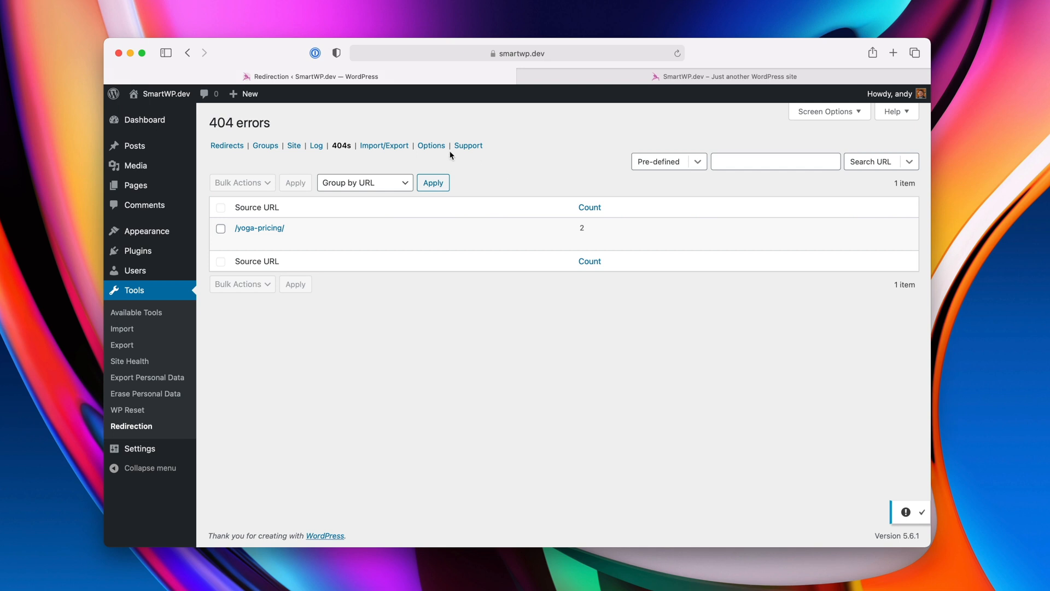
{"action": "left_click", "coordinate": [431, 145]}
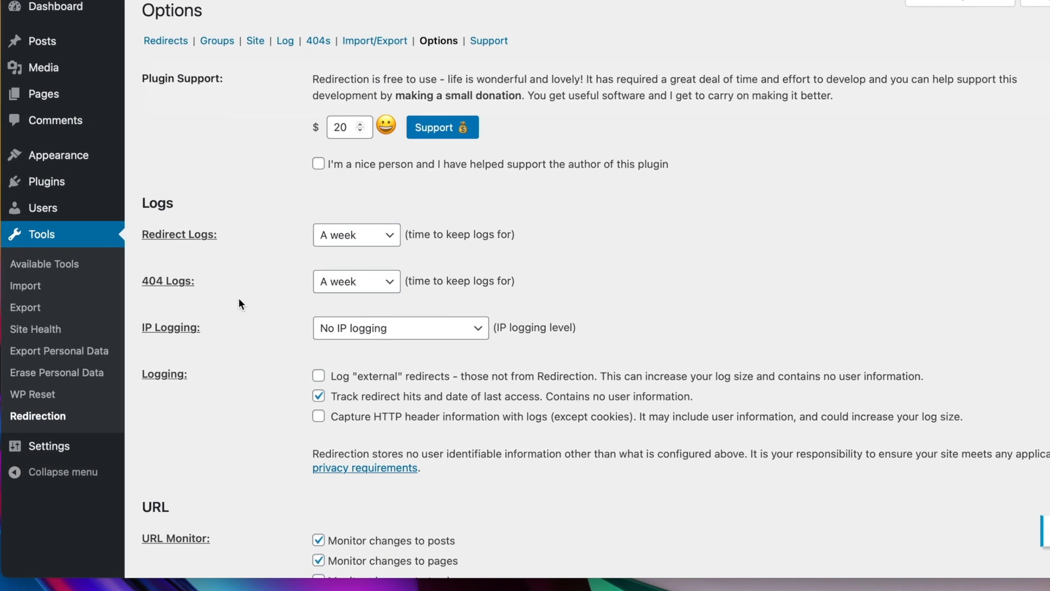
{"action": "scroll", "scroll_direction": "down", "scroll_amount": 3}
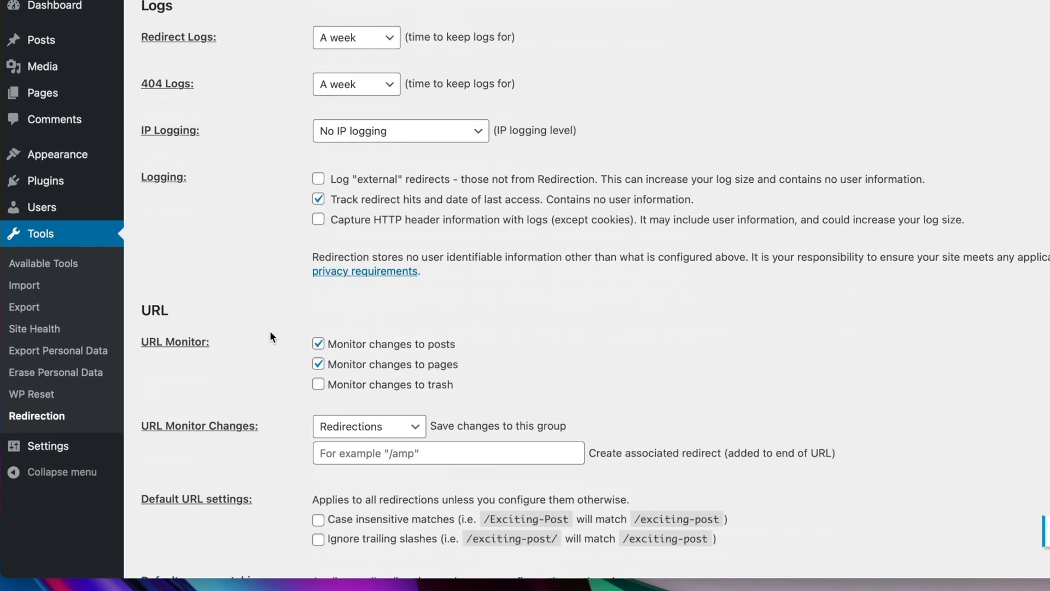
{"action": "scroll", "scroll_direction": "down", "scroll_amount": 3}
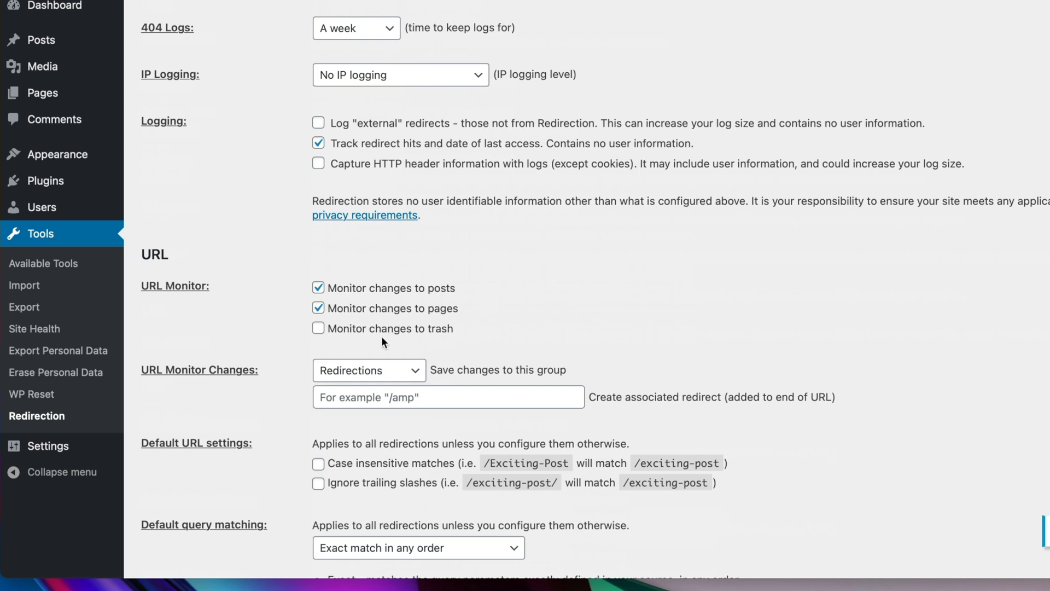
{"action": "scroll", "scroll_direction": "down", "scroll_amount": 3}
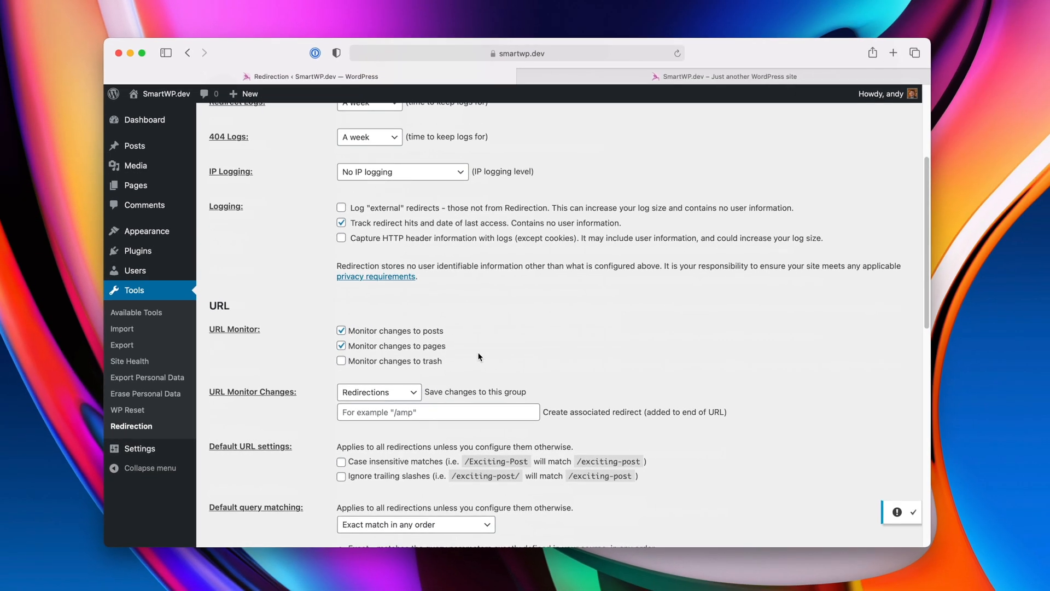
Select all redirects and bulk-delete the two pricing redirects.
{"action": "left_click", "coordinate": [257, 187]}
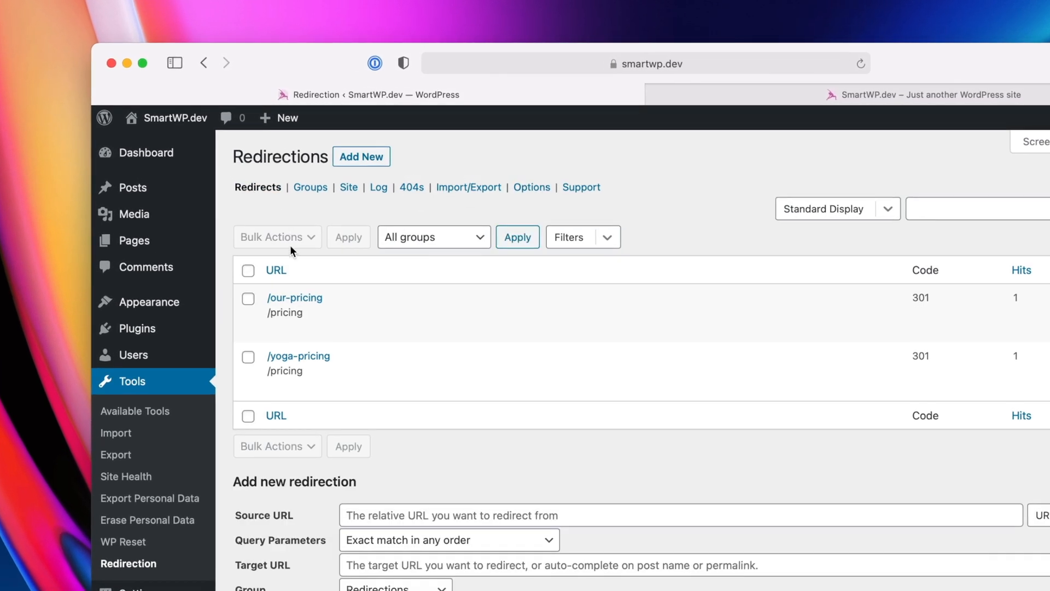
{"action": "left_click", "coordinate": [276, 236]}
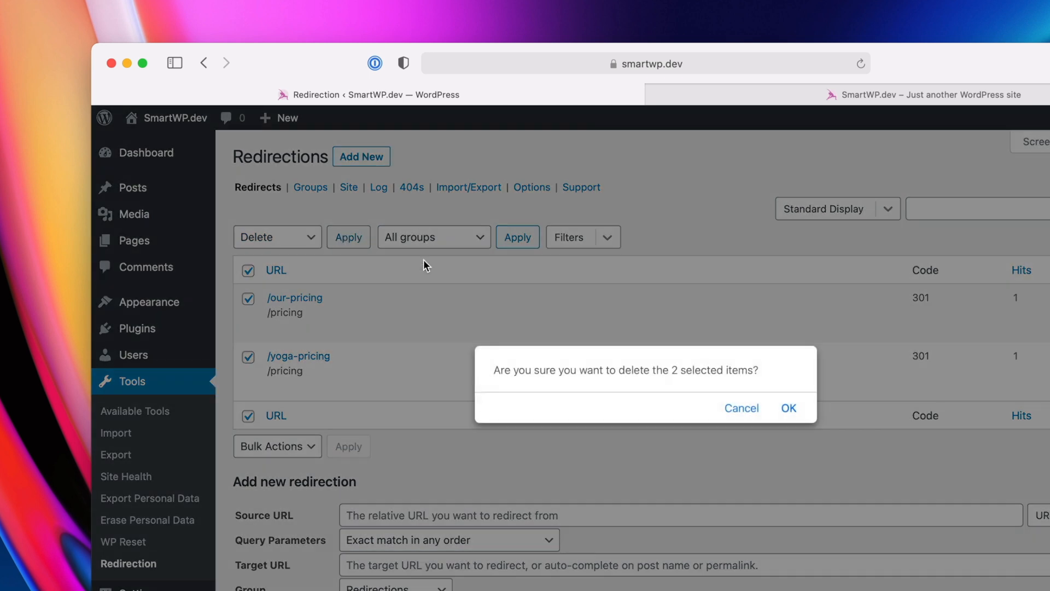
{"action": "left_click", "coordinate": [788, 408]}
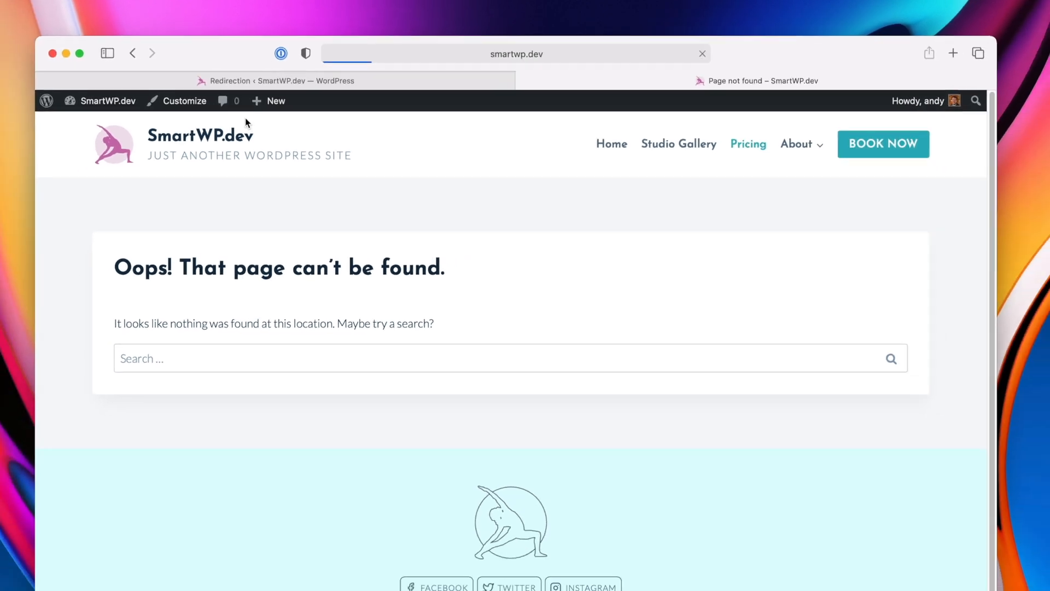
Change the pricing page's slug to studio-pricing, update it, and view the Studio Pricing page.
{"action": "left_click", "coordinate": [749, 145]}
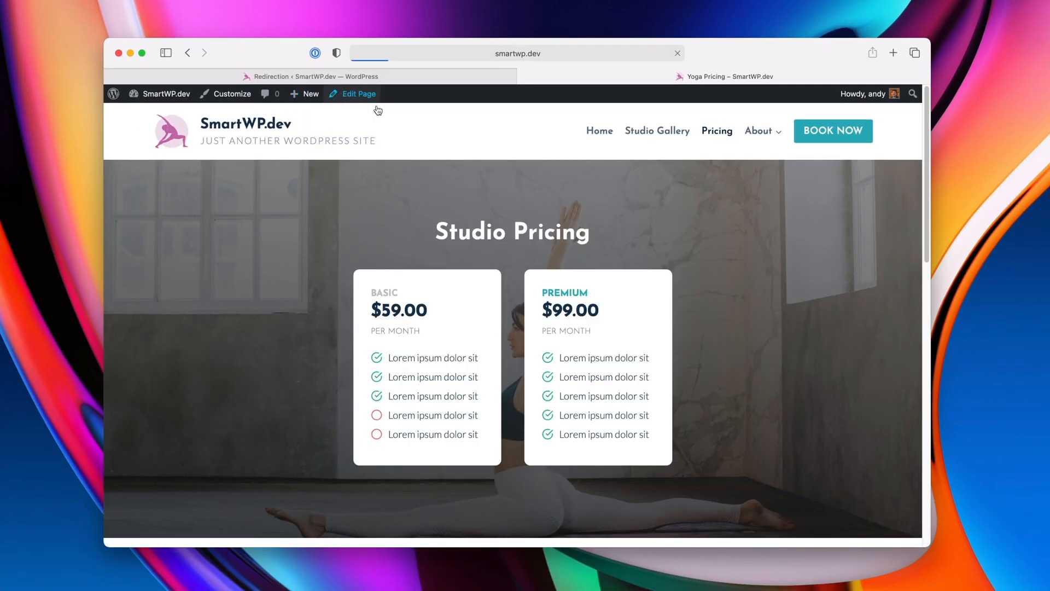
{"action": "left_click", "coordinate": [357, 93]}
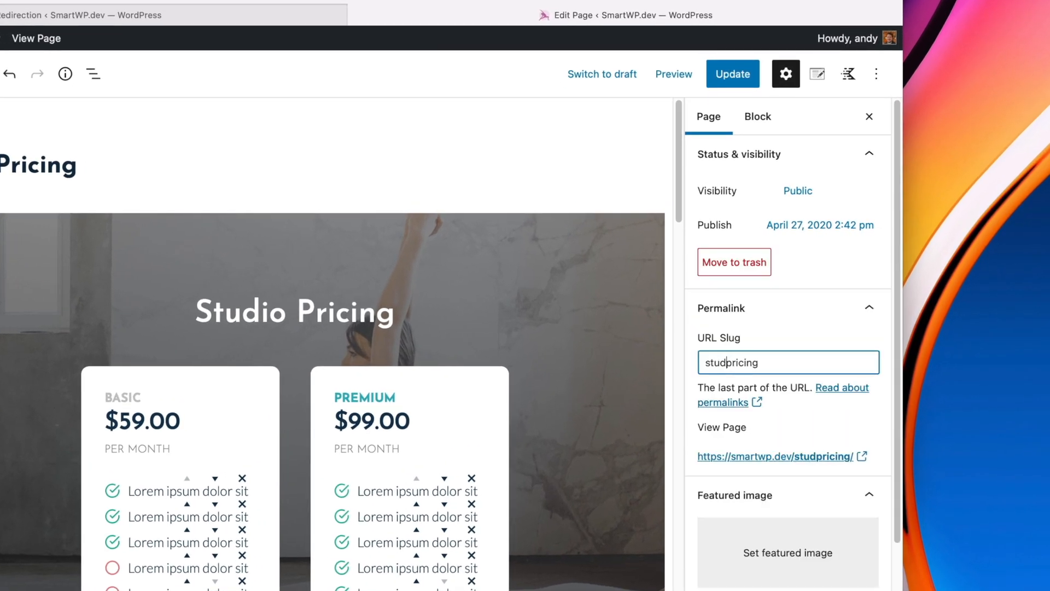
{"action": "left_click", "coordinate": [731, 73]}
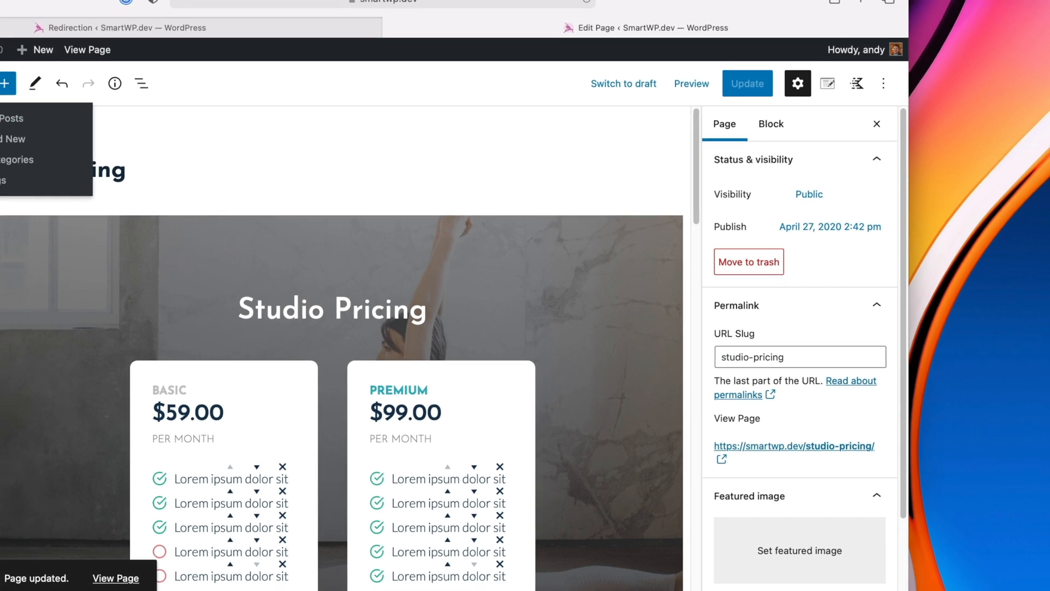
{"action": "left_click", "coordinate": [727, 75]}
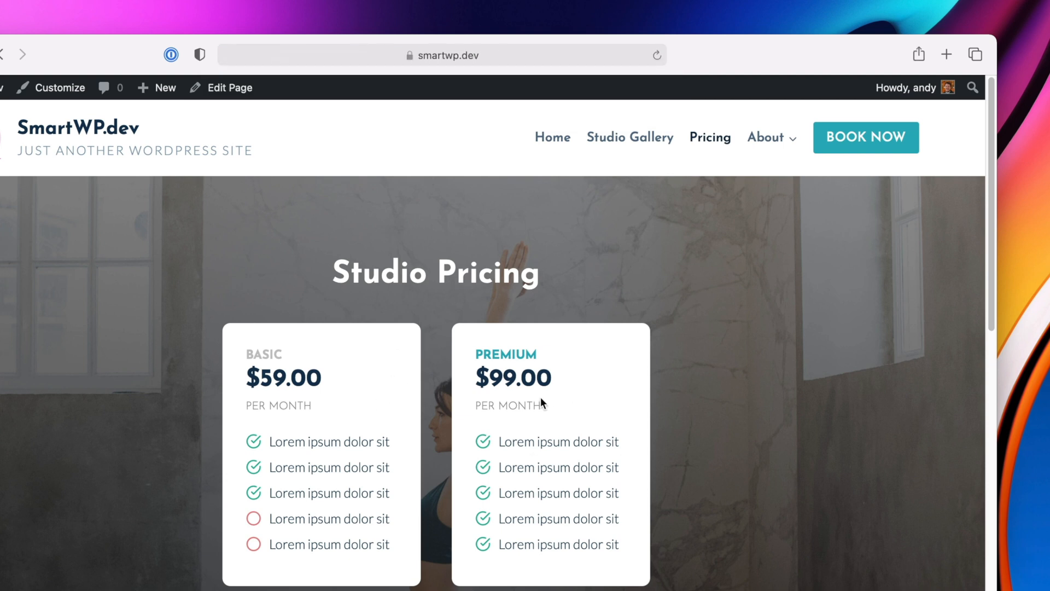
{"action": "scroll", "scroll_direction": "down", "scroll_amount": 3}
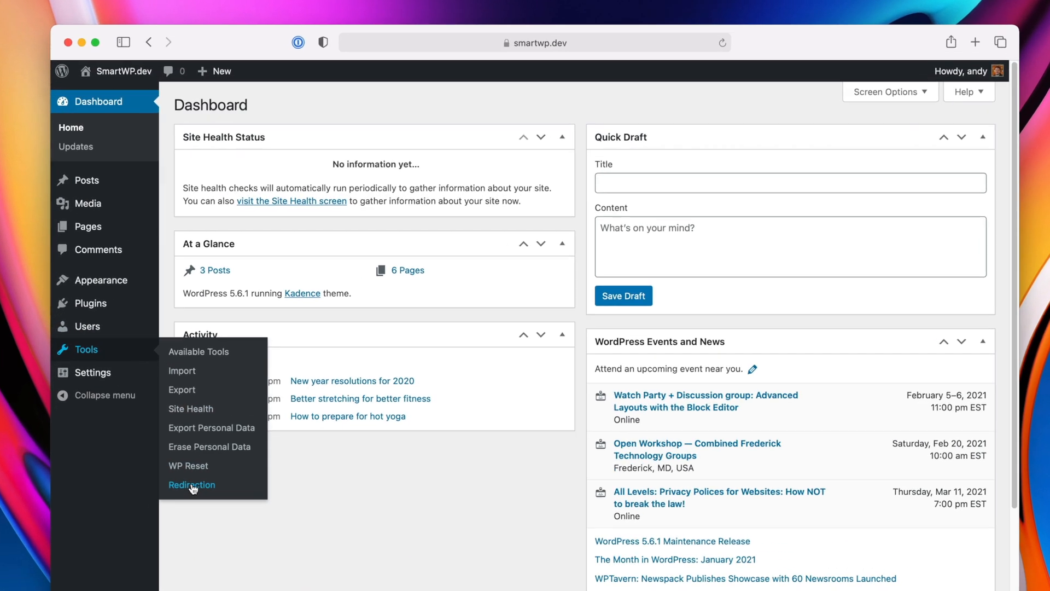
Open Tools > Redirection to see the auto-created 301 from /pricing/ to /studio-pricing/, glancing at Options.
{"action": "left_click", "coordinate": [191, 484]}
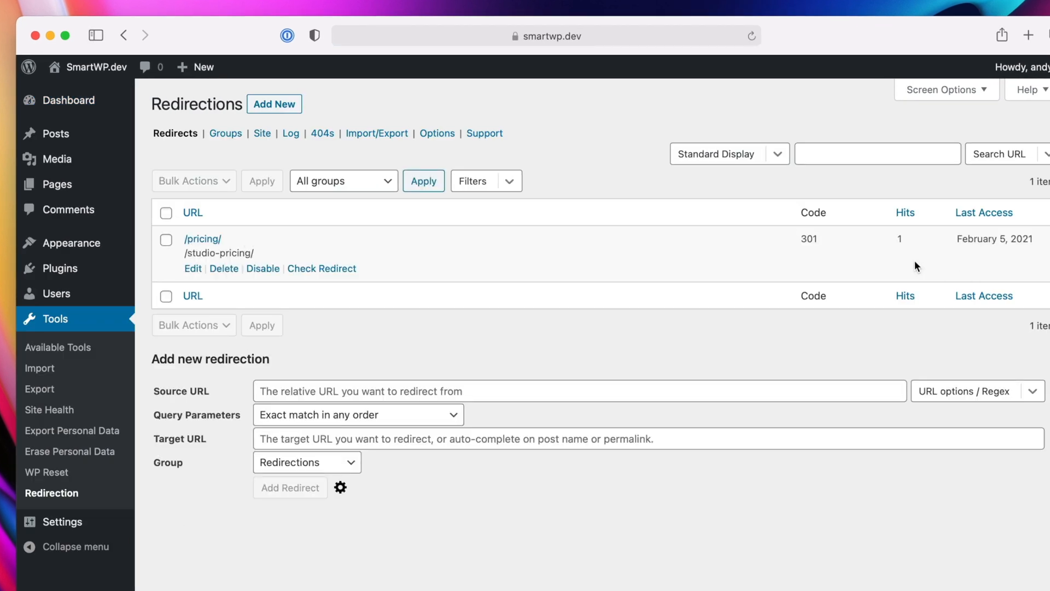
{"action": "left_click", "coordinate": [192, 212]}
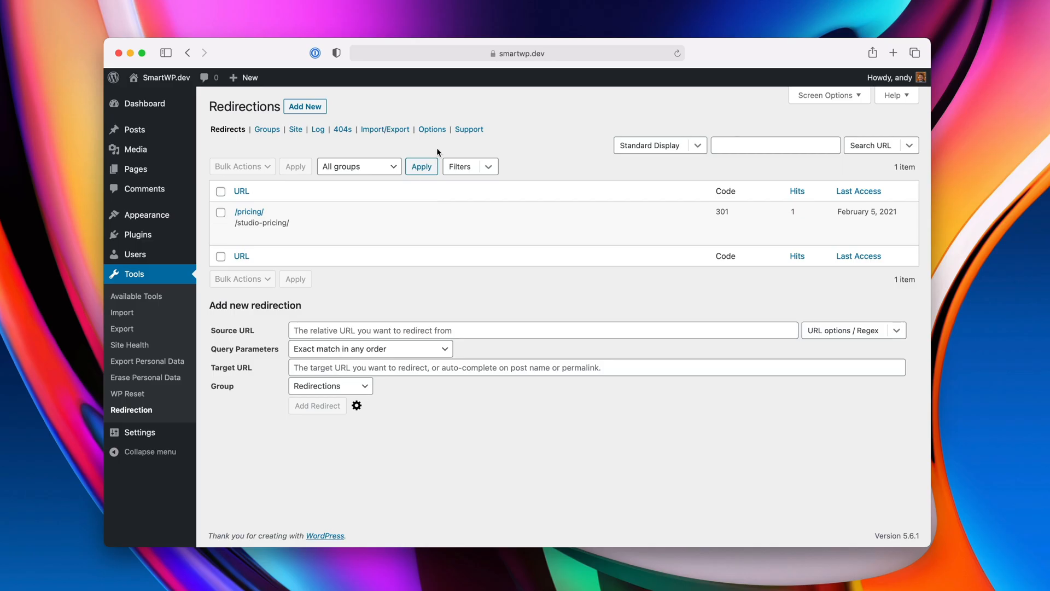
{"action": "left_click", "coordinate": [431, 129]}
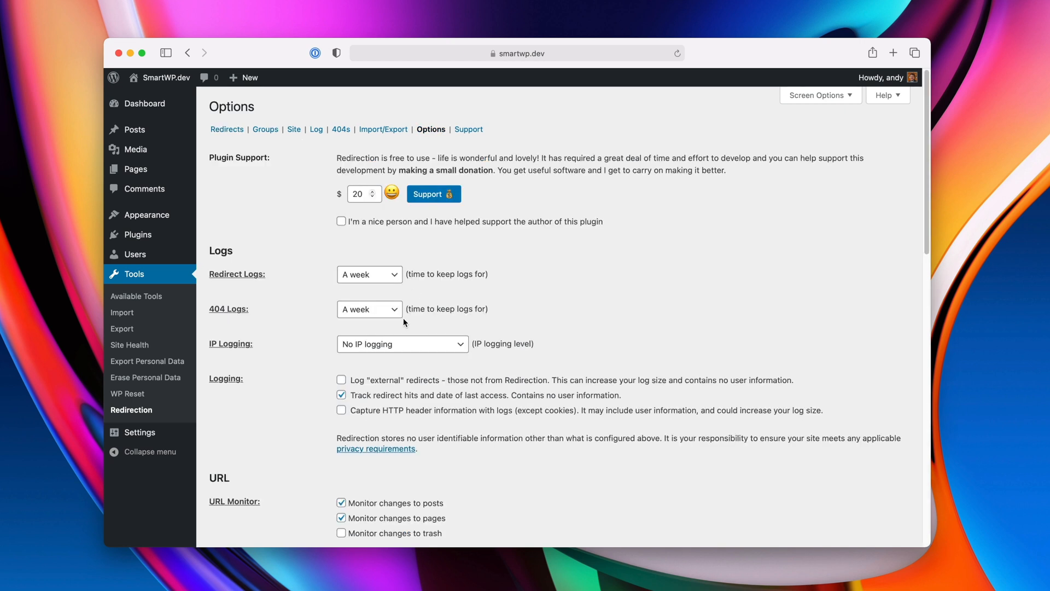
{"action": "scroll", "scroll_direction": "down", "scroll_amount": 3}
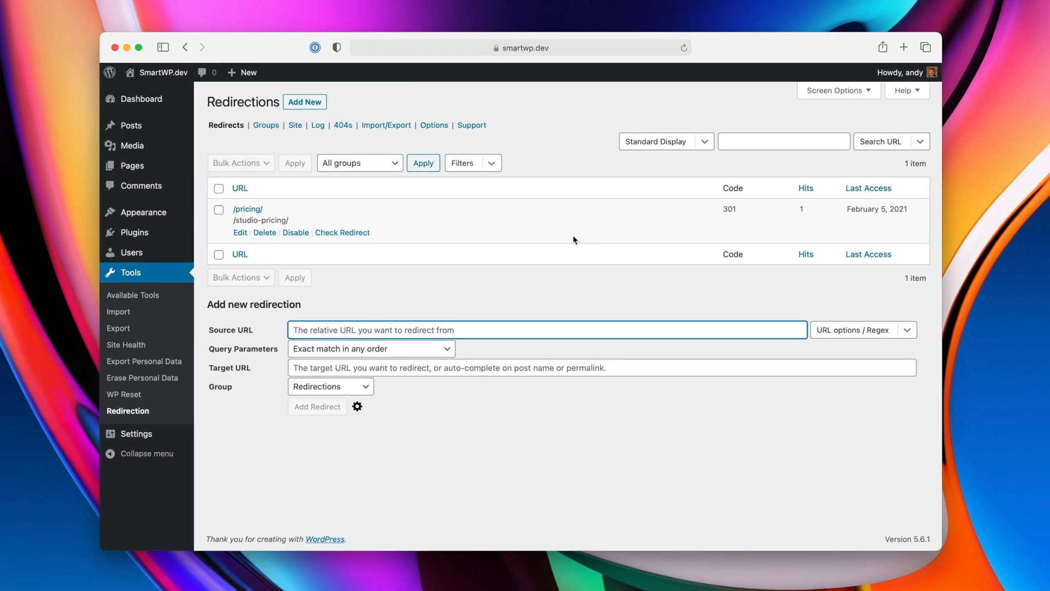
Add a /twitter redirect, ignoring case and slash, to an external http address, then enter /twitter on the live site.
{"action": "type", "text": "/twit"}
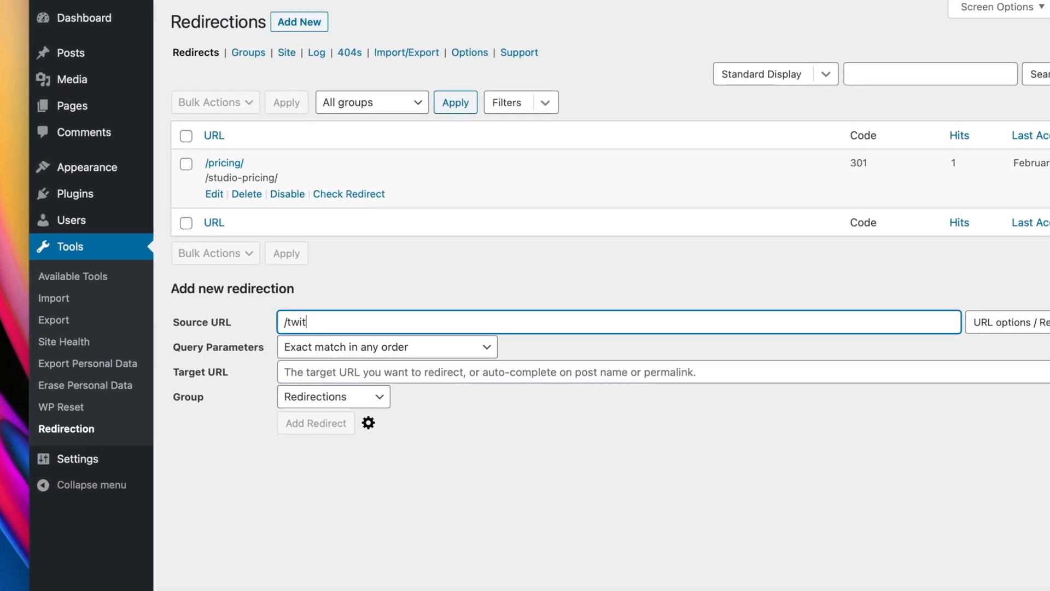
{"action": "left_click", "coordinate": [1007, 322]}
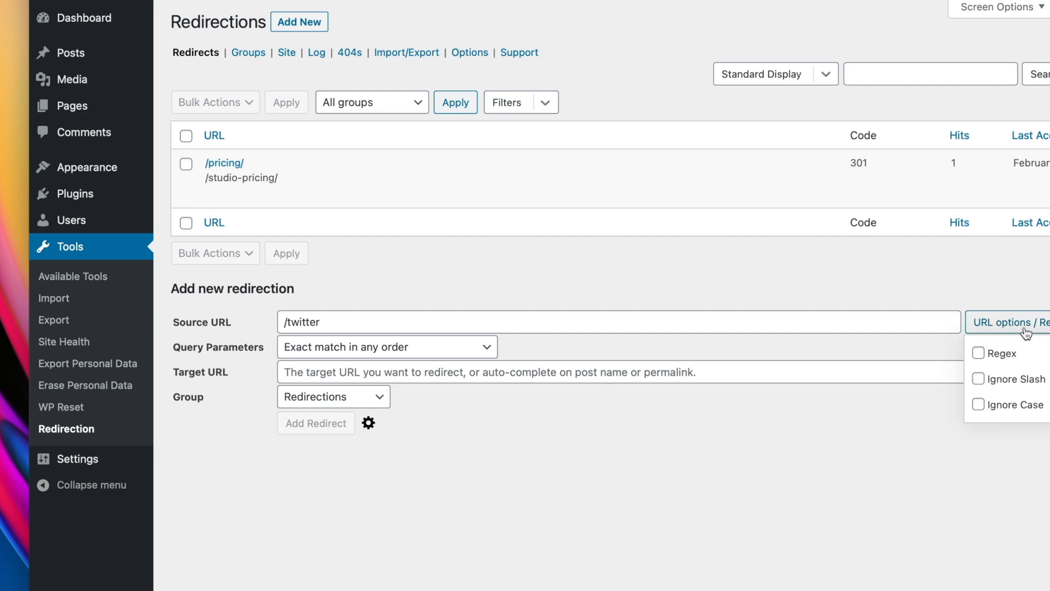
{"action": "left_click", "coordinate": [977, 405]}
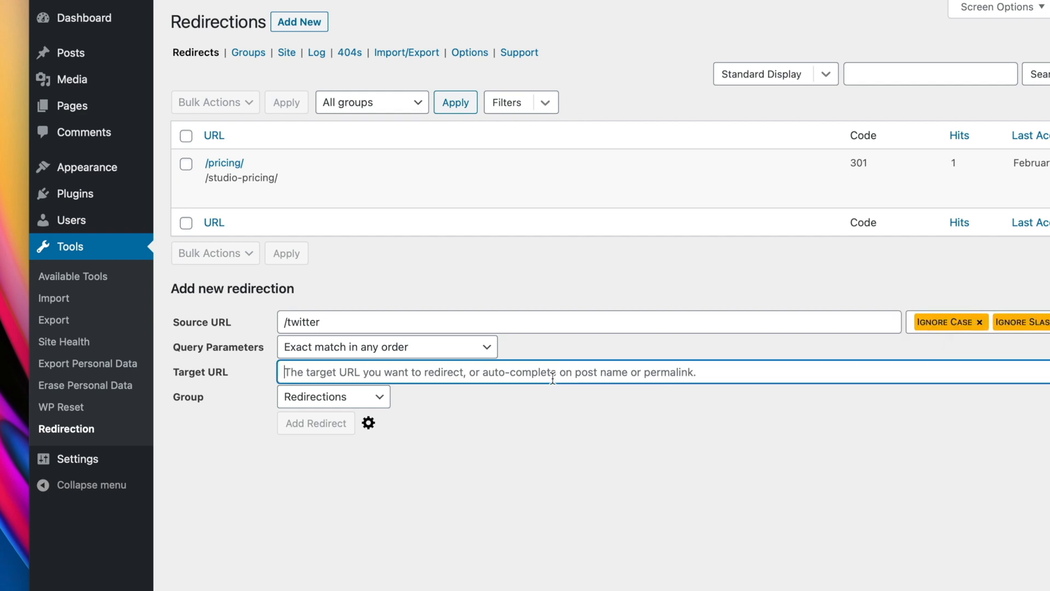
{"action": "type", "text": "htt"}
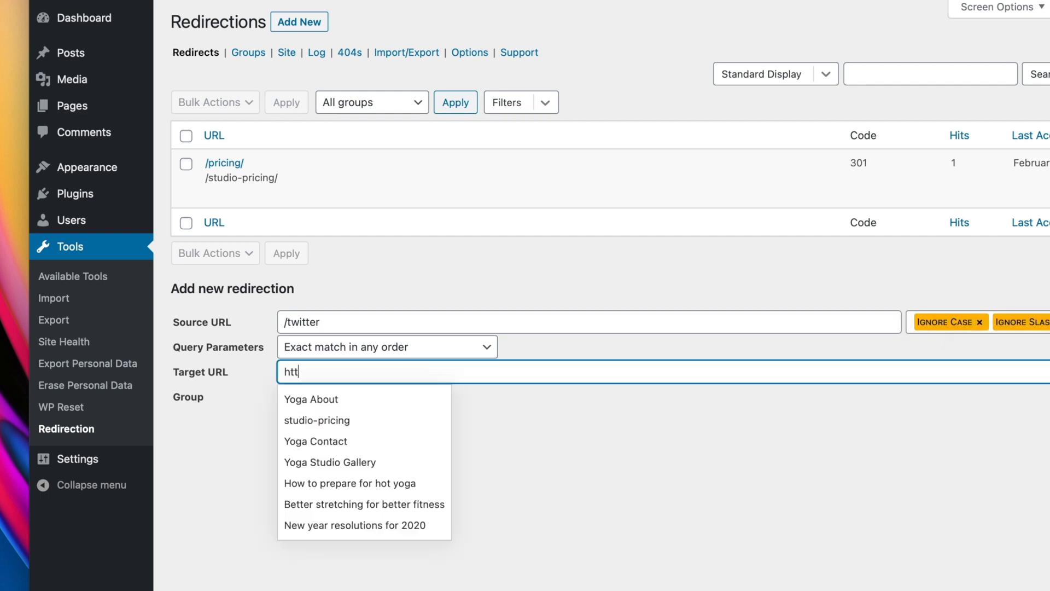
{"action": "left_click", "coordinate": [315, 481]}
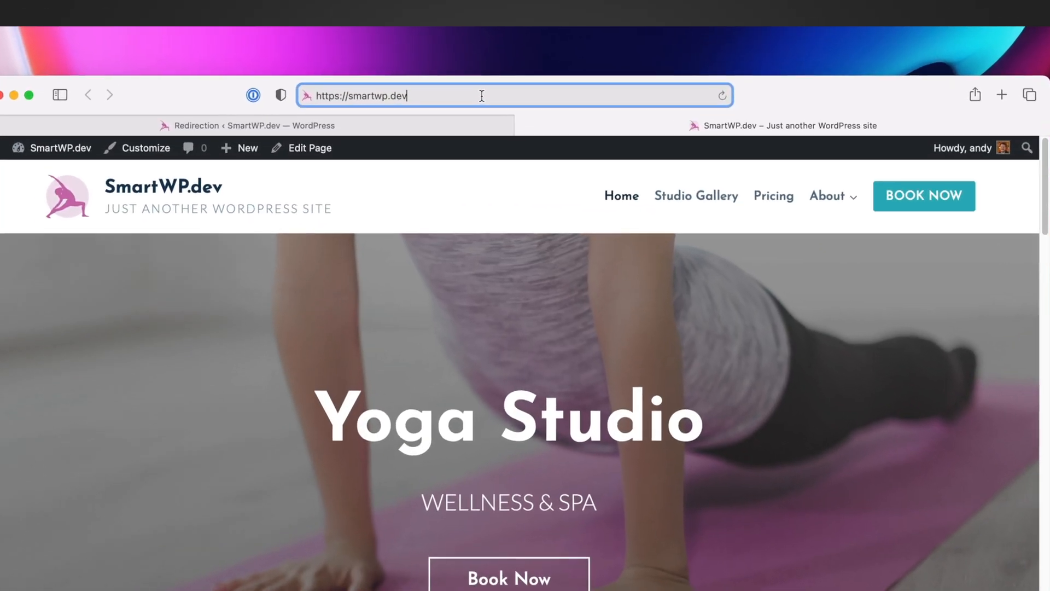
{"action": "type", "text": "/twitter"}
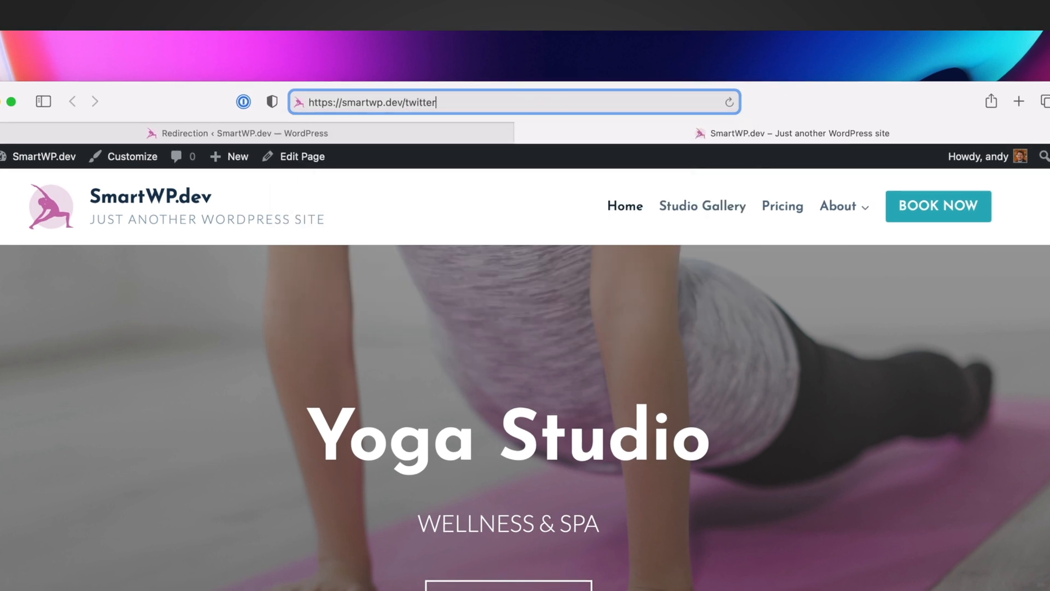